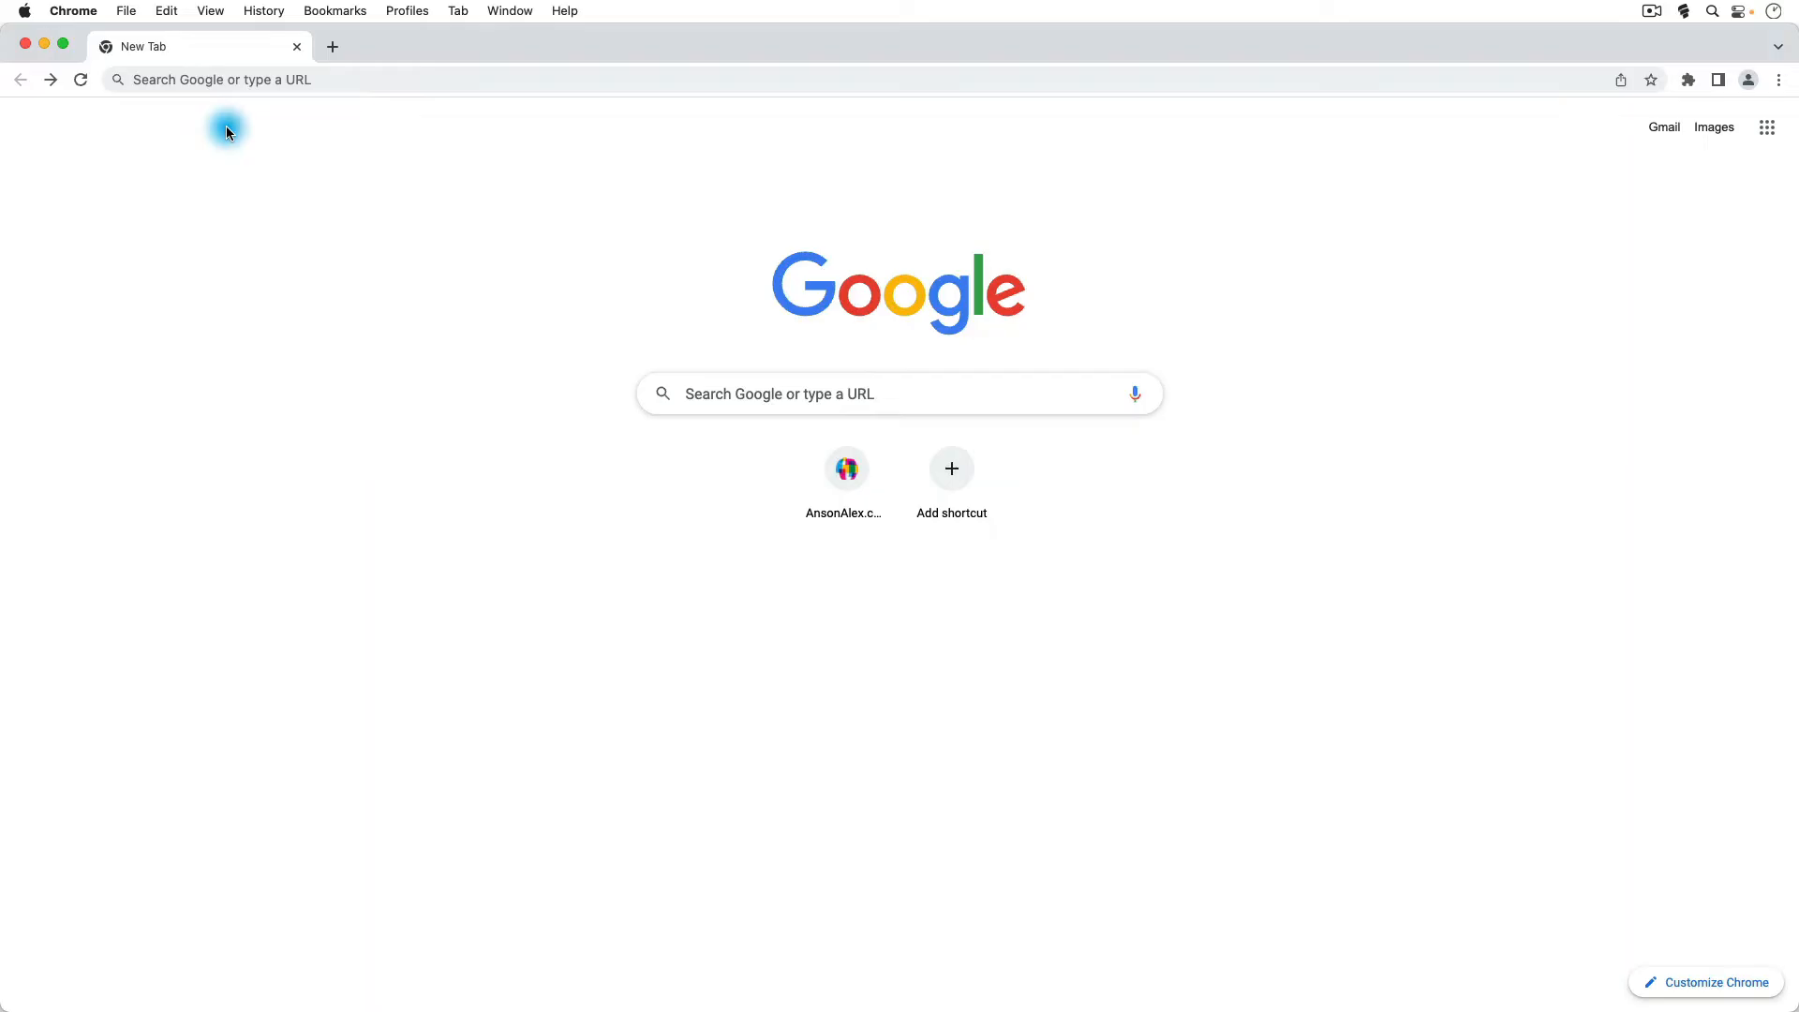
mouse_move(615, 465)
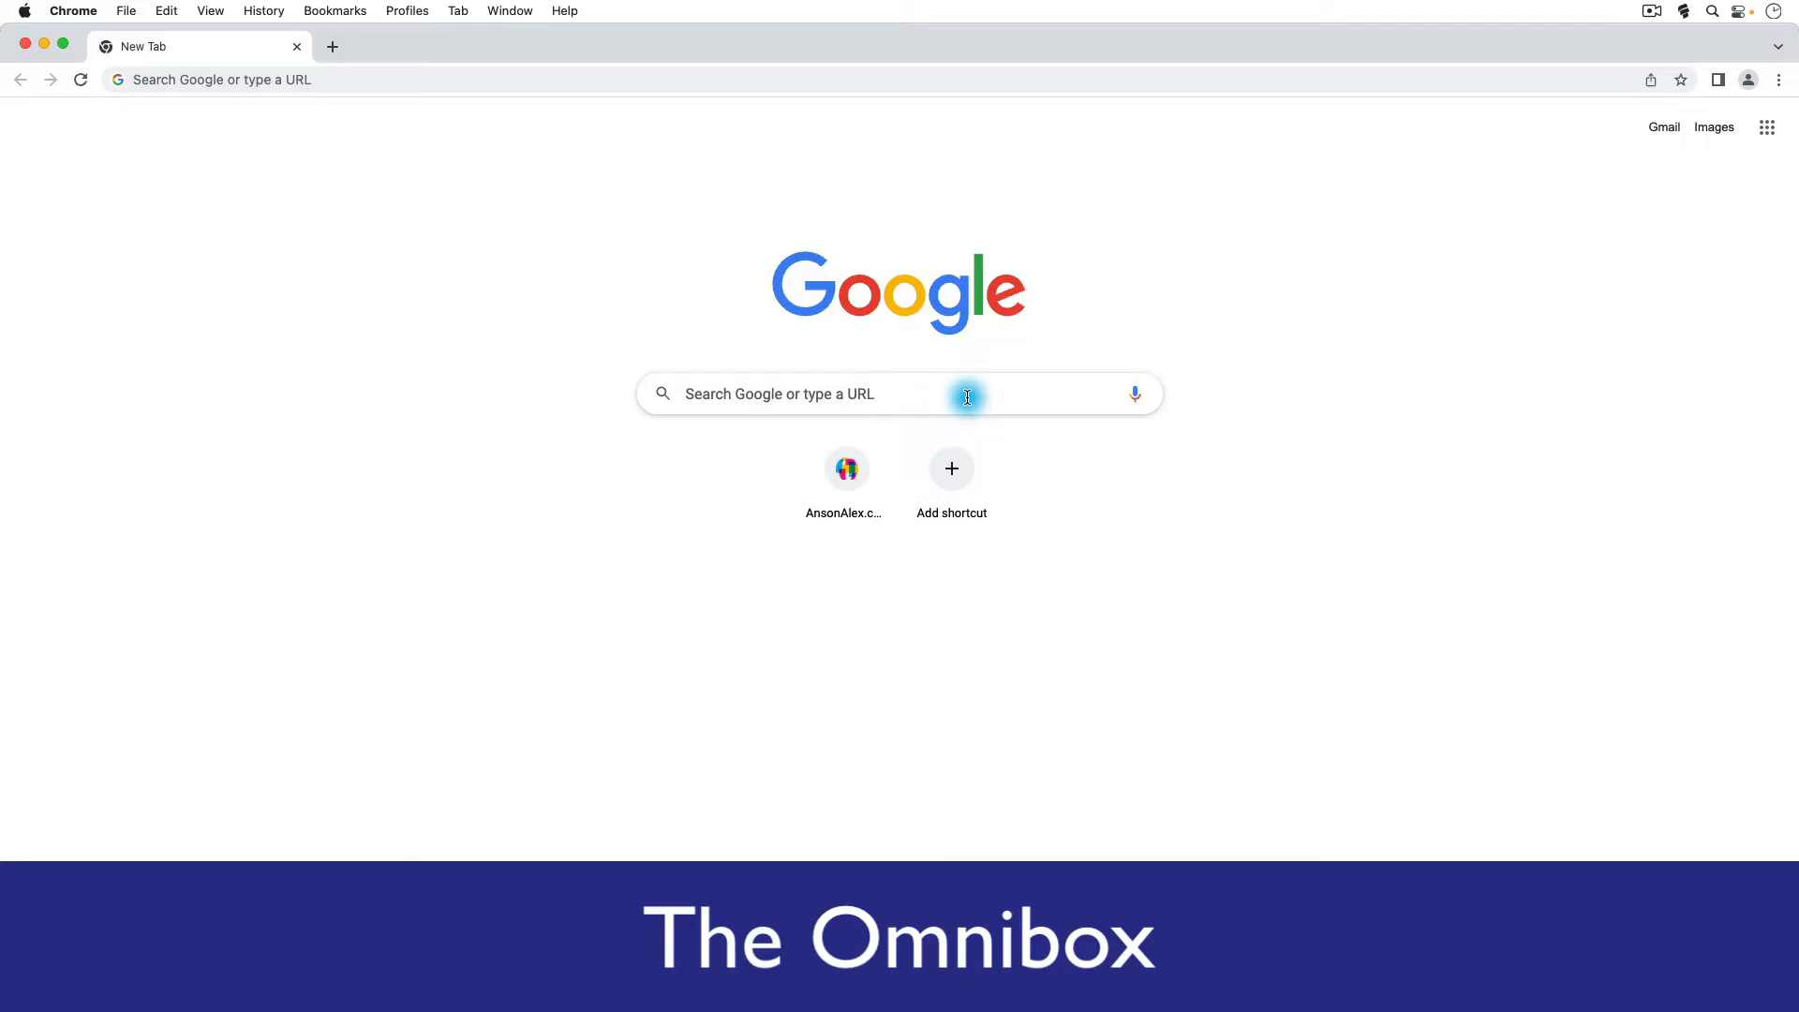
mouse_move(1003, 473)
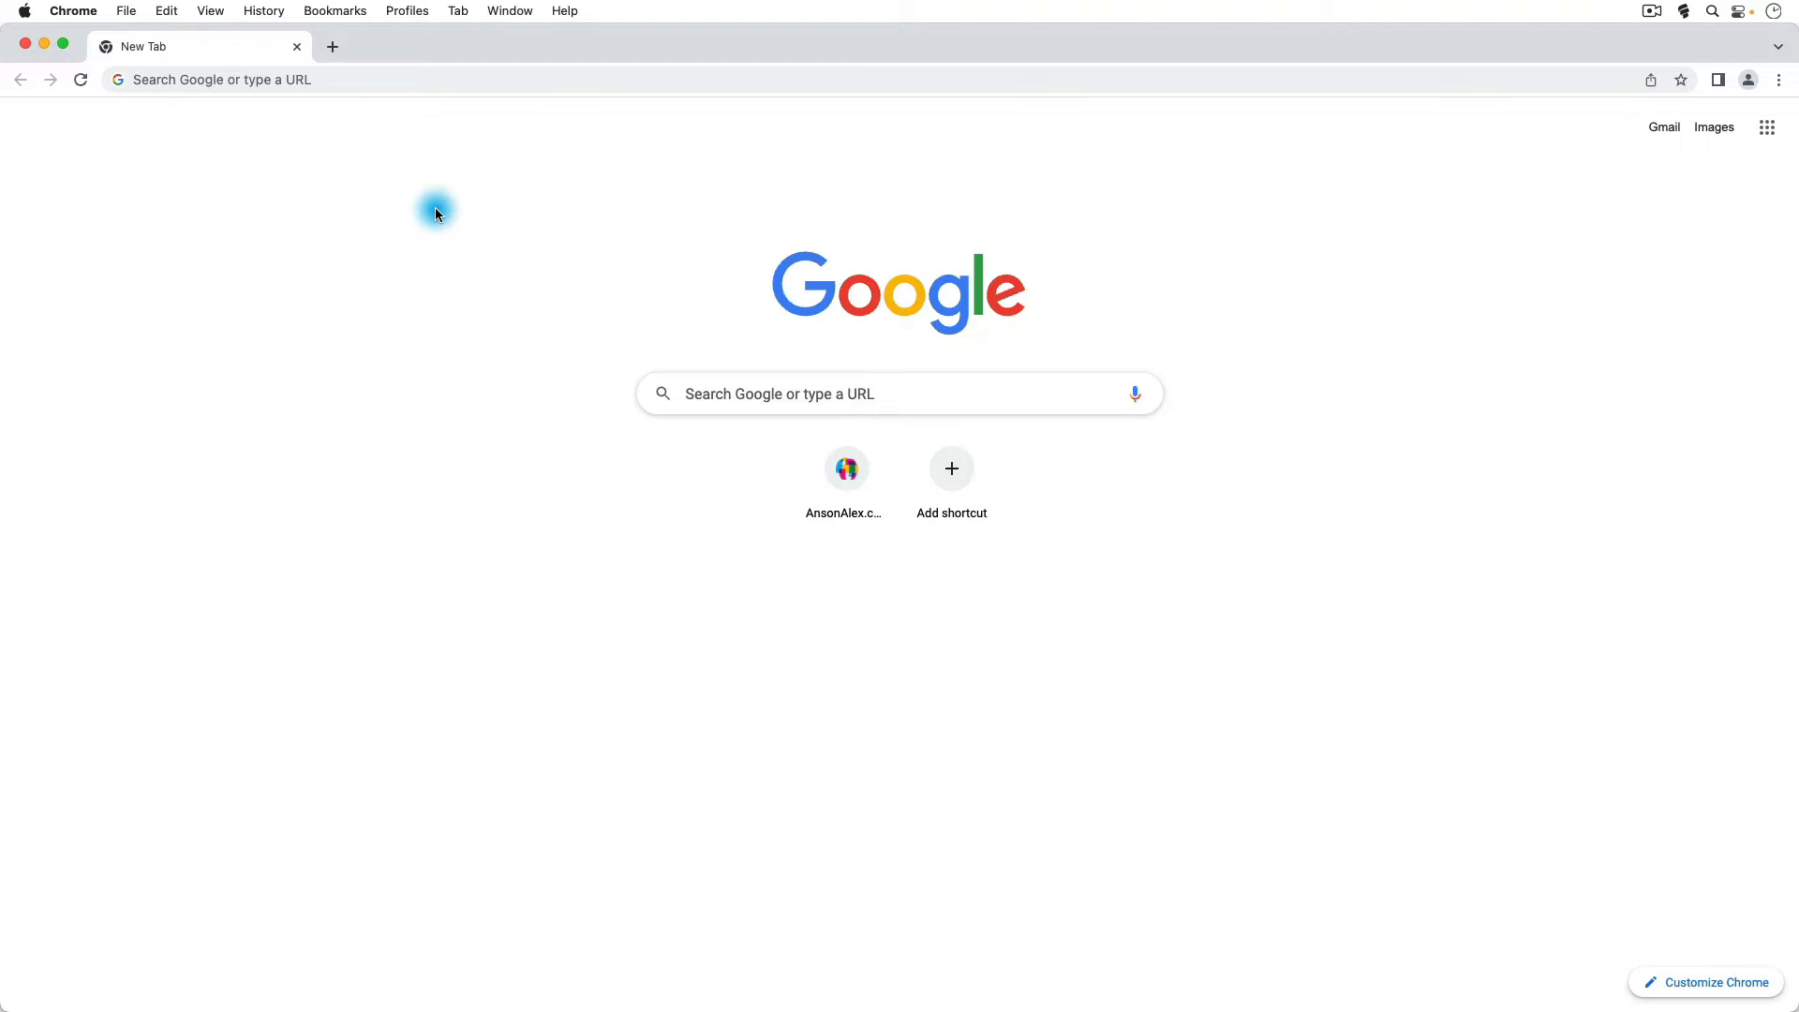
- Load google.com in the omnibox and focus the Google search box
left_click(325, 79)
type("google.com")
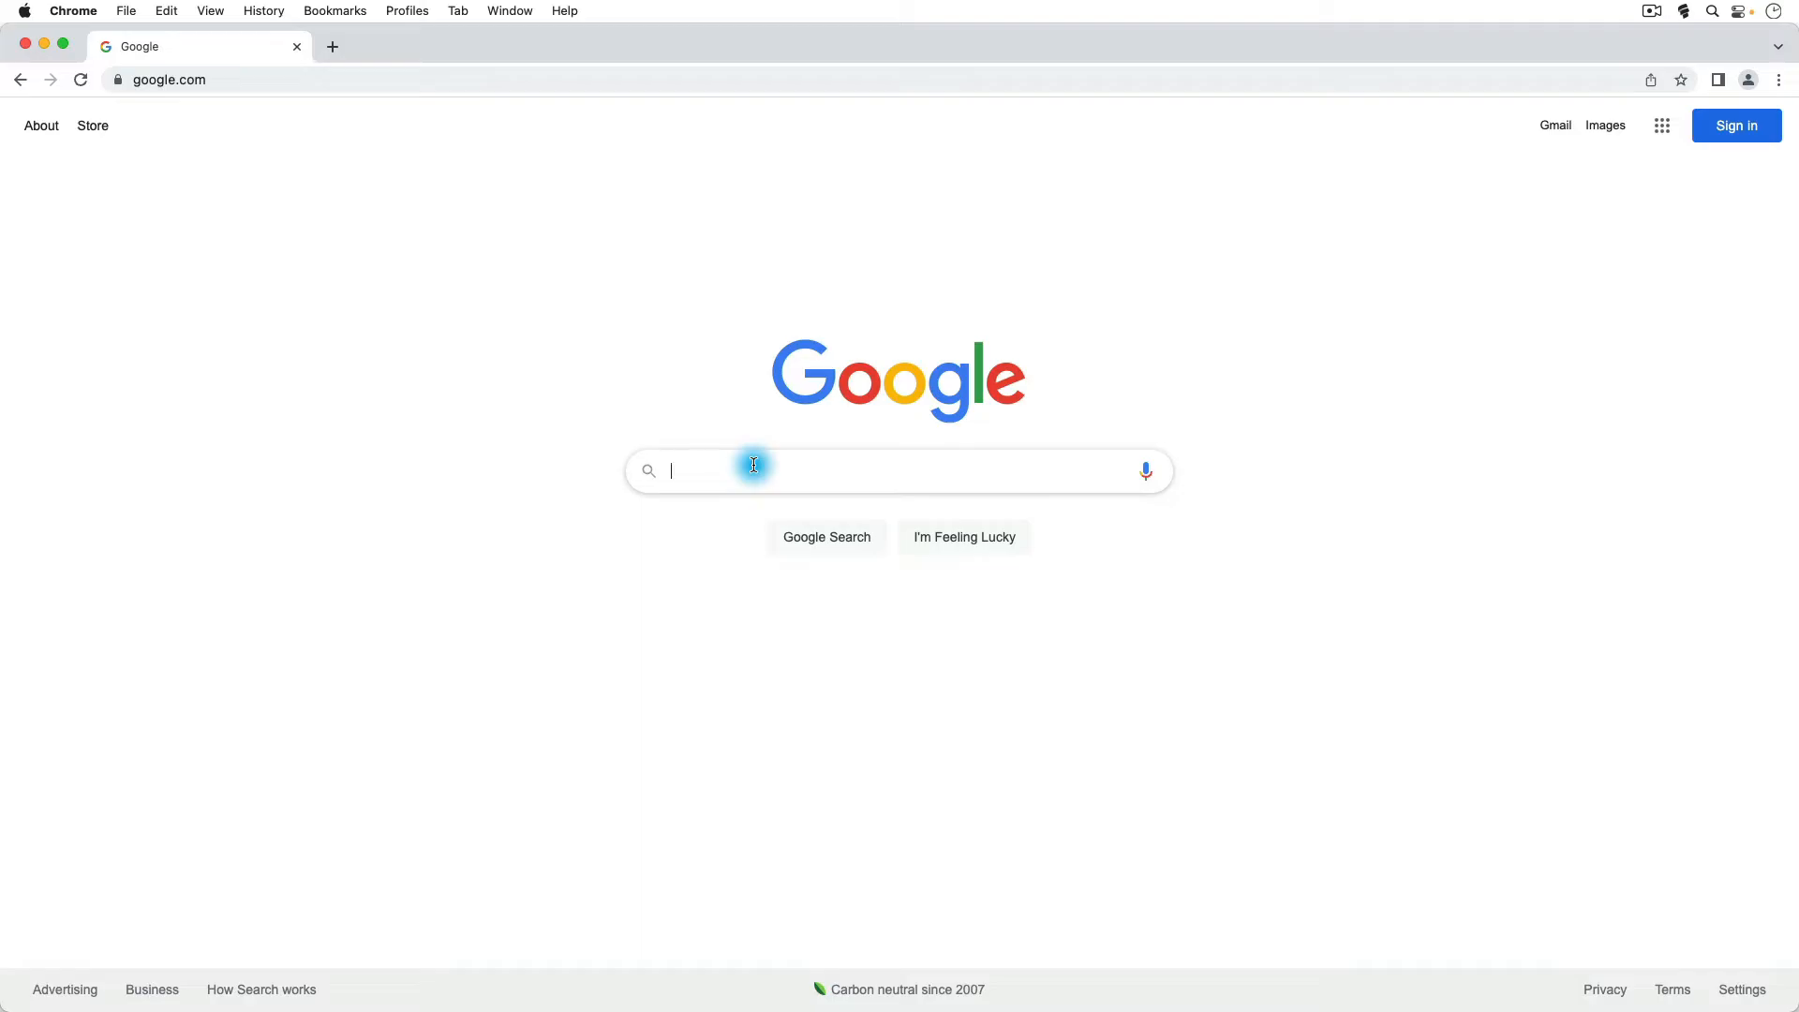
left_click(169, 79)
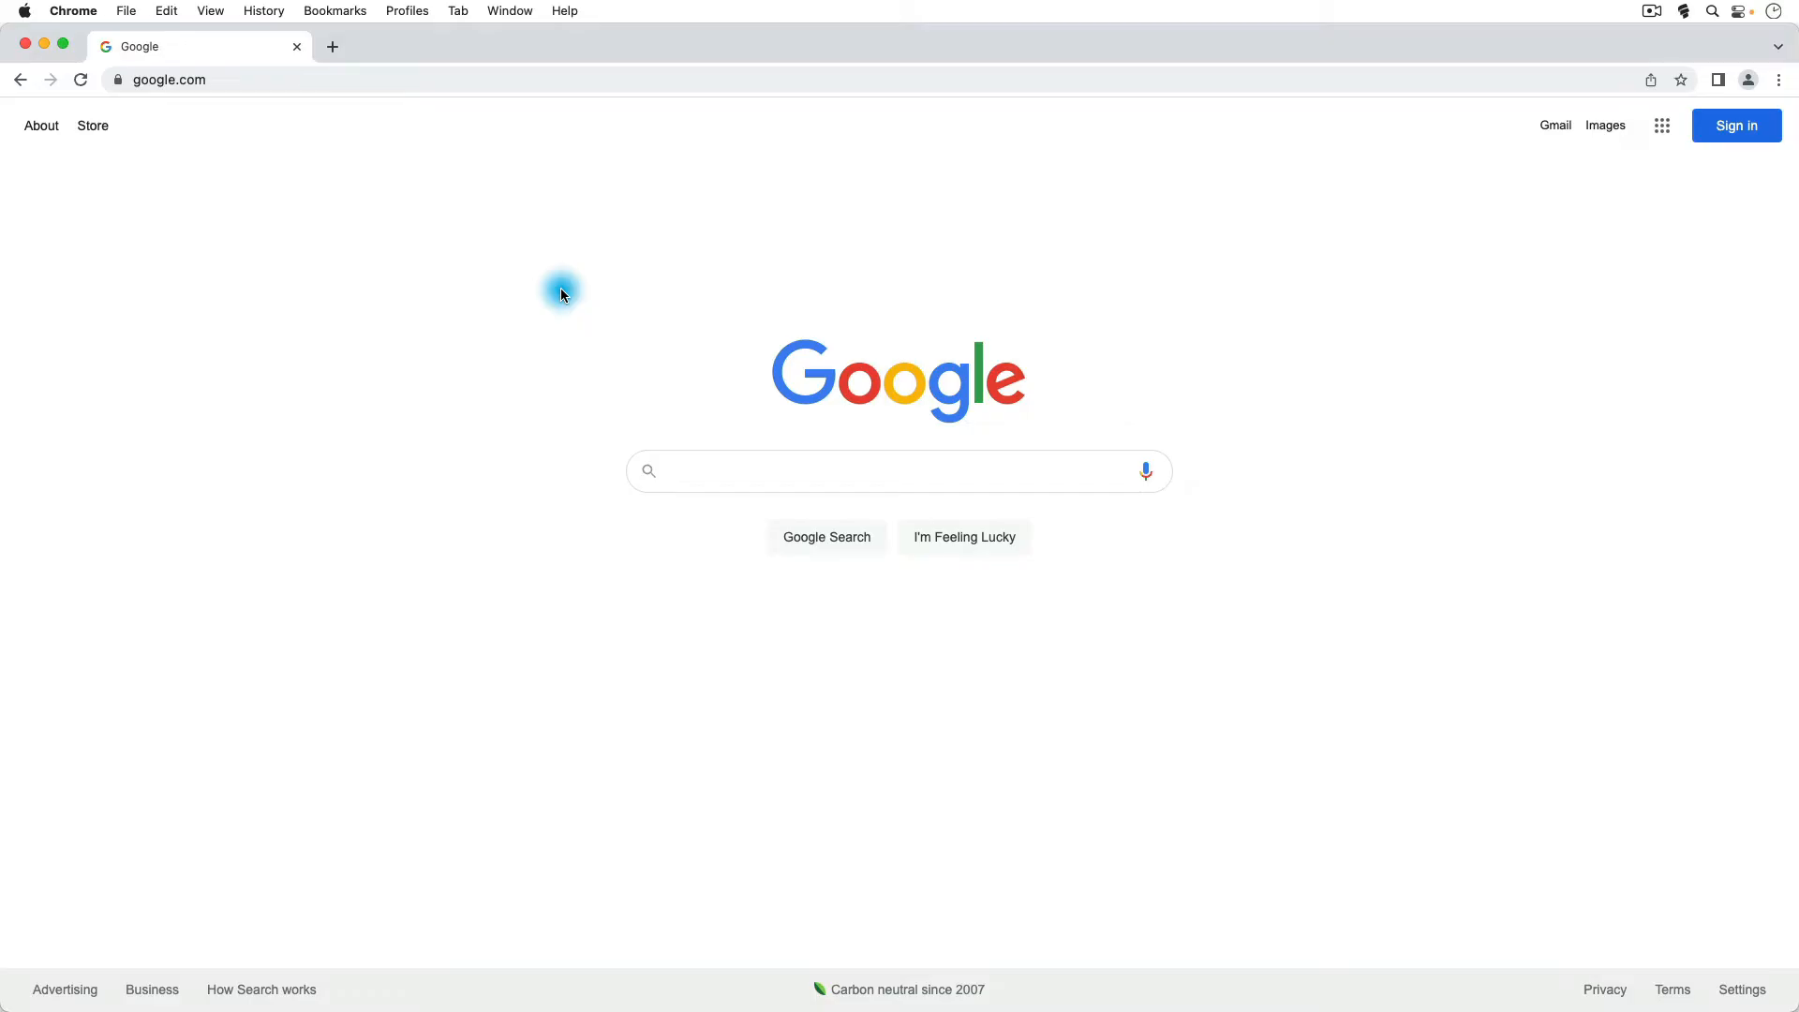
mouse_move(562, 290)
type("ansonalex")
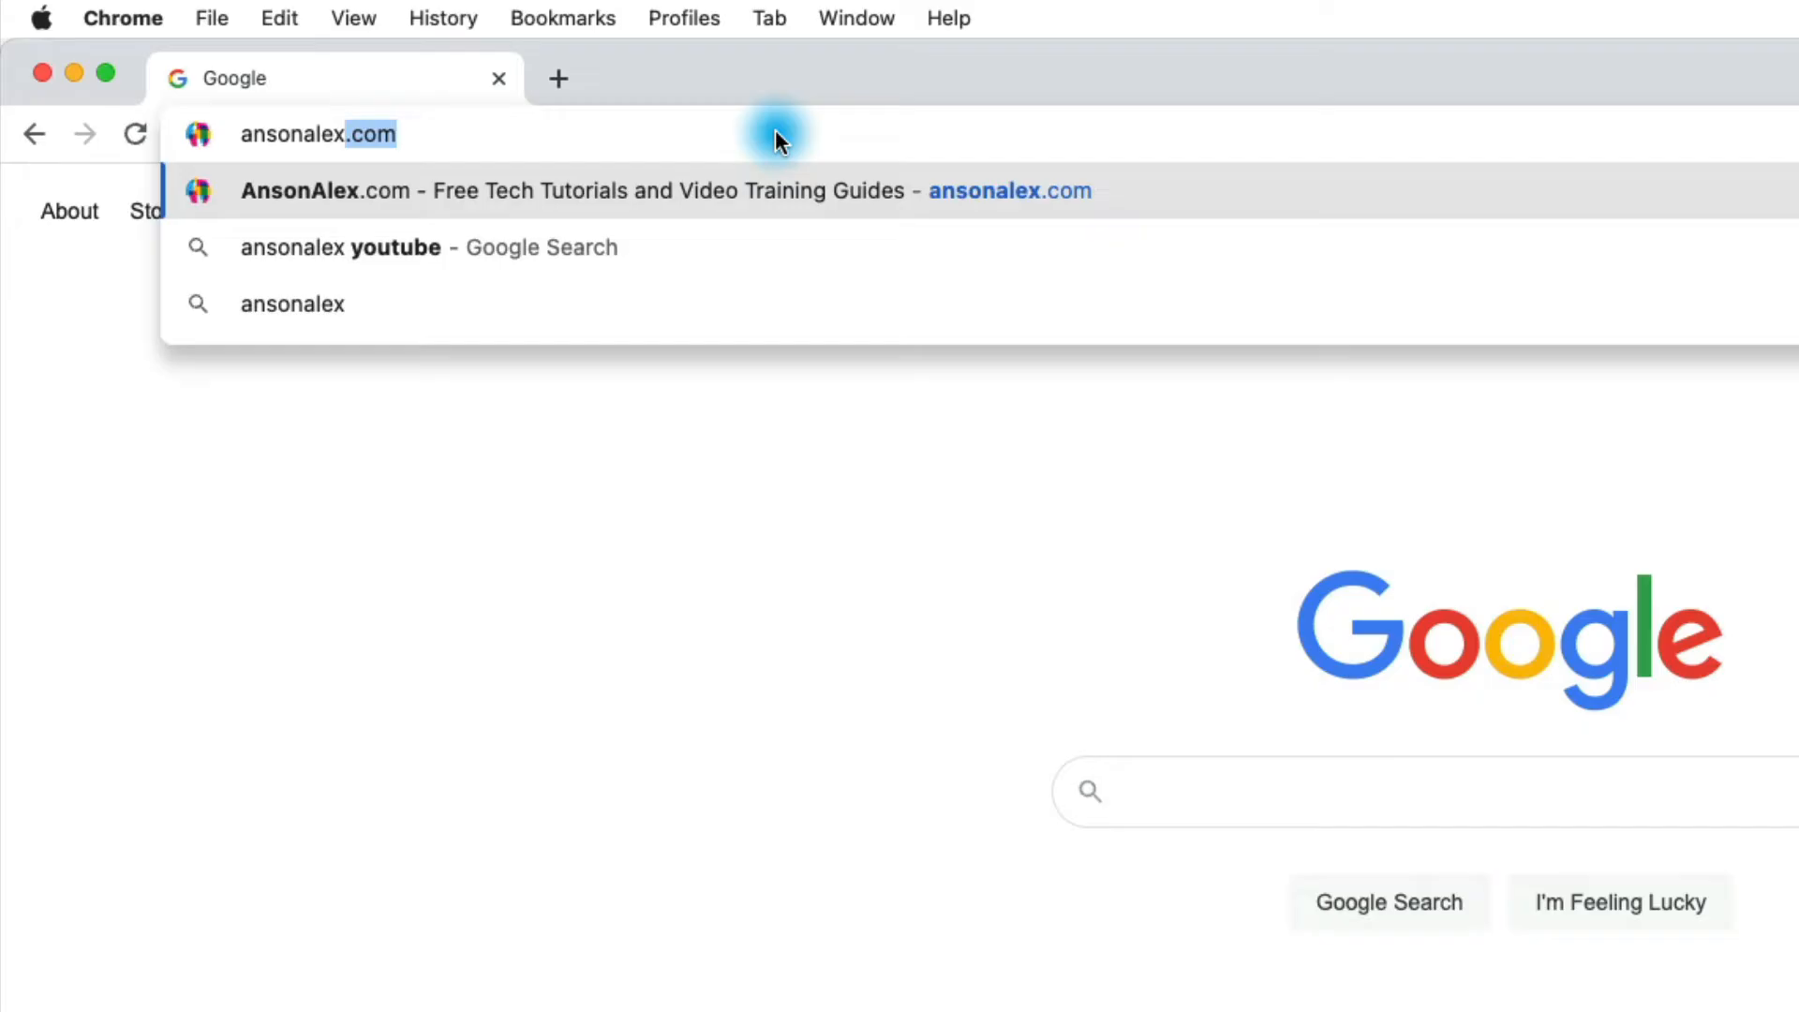
- Remove the autocompleted .com so the omnibox searches Google for 'ansonalex'
key("Backspace")
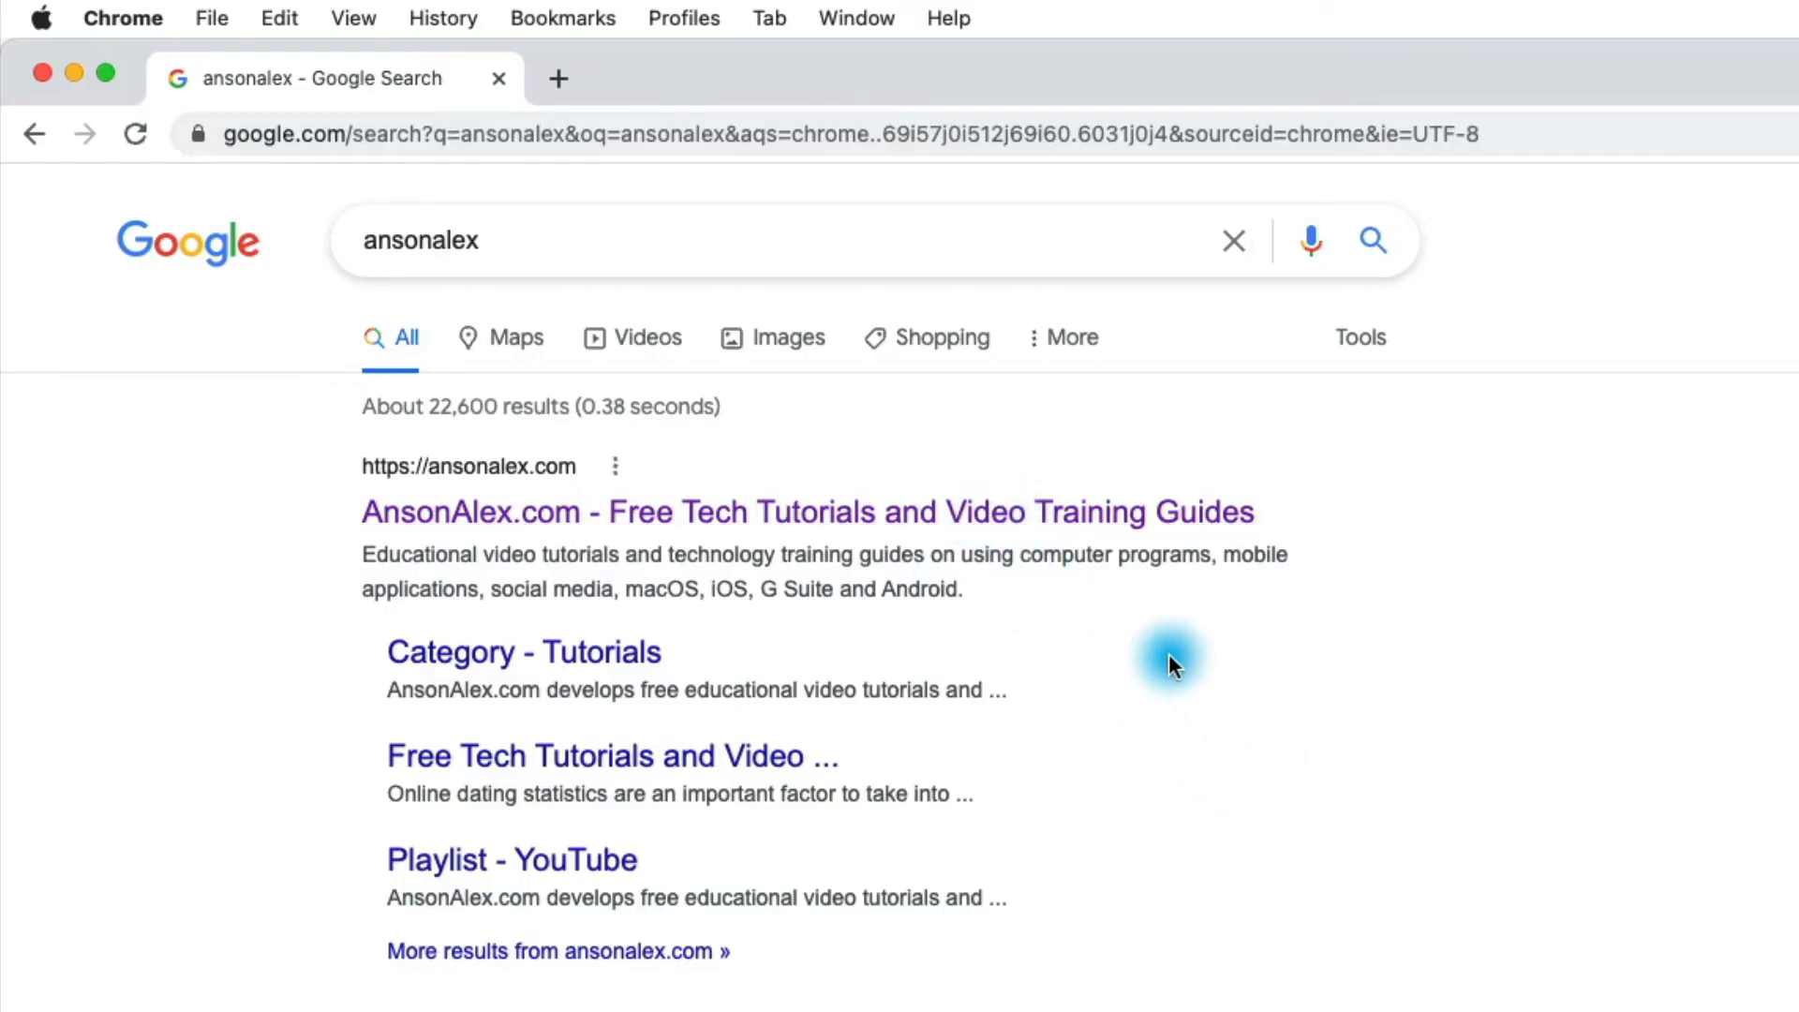
mouse_move(1188, 676)
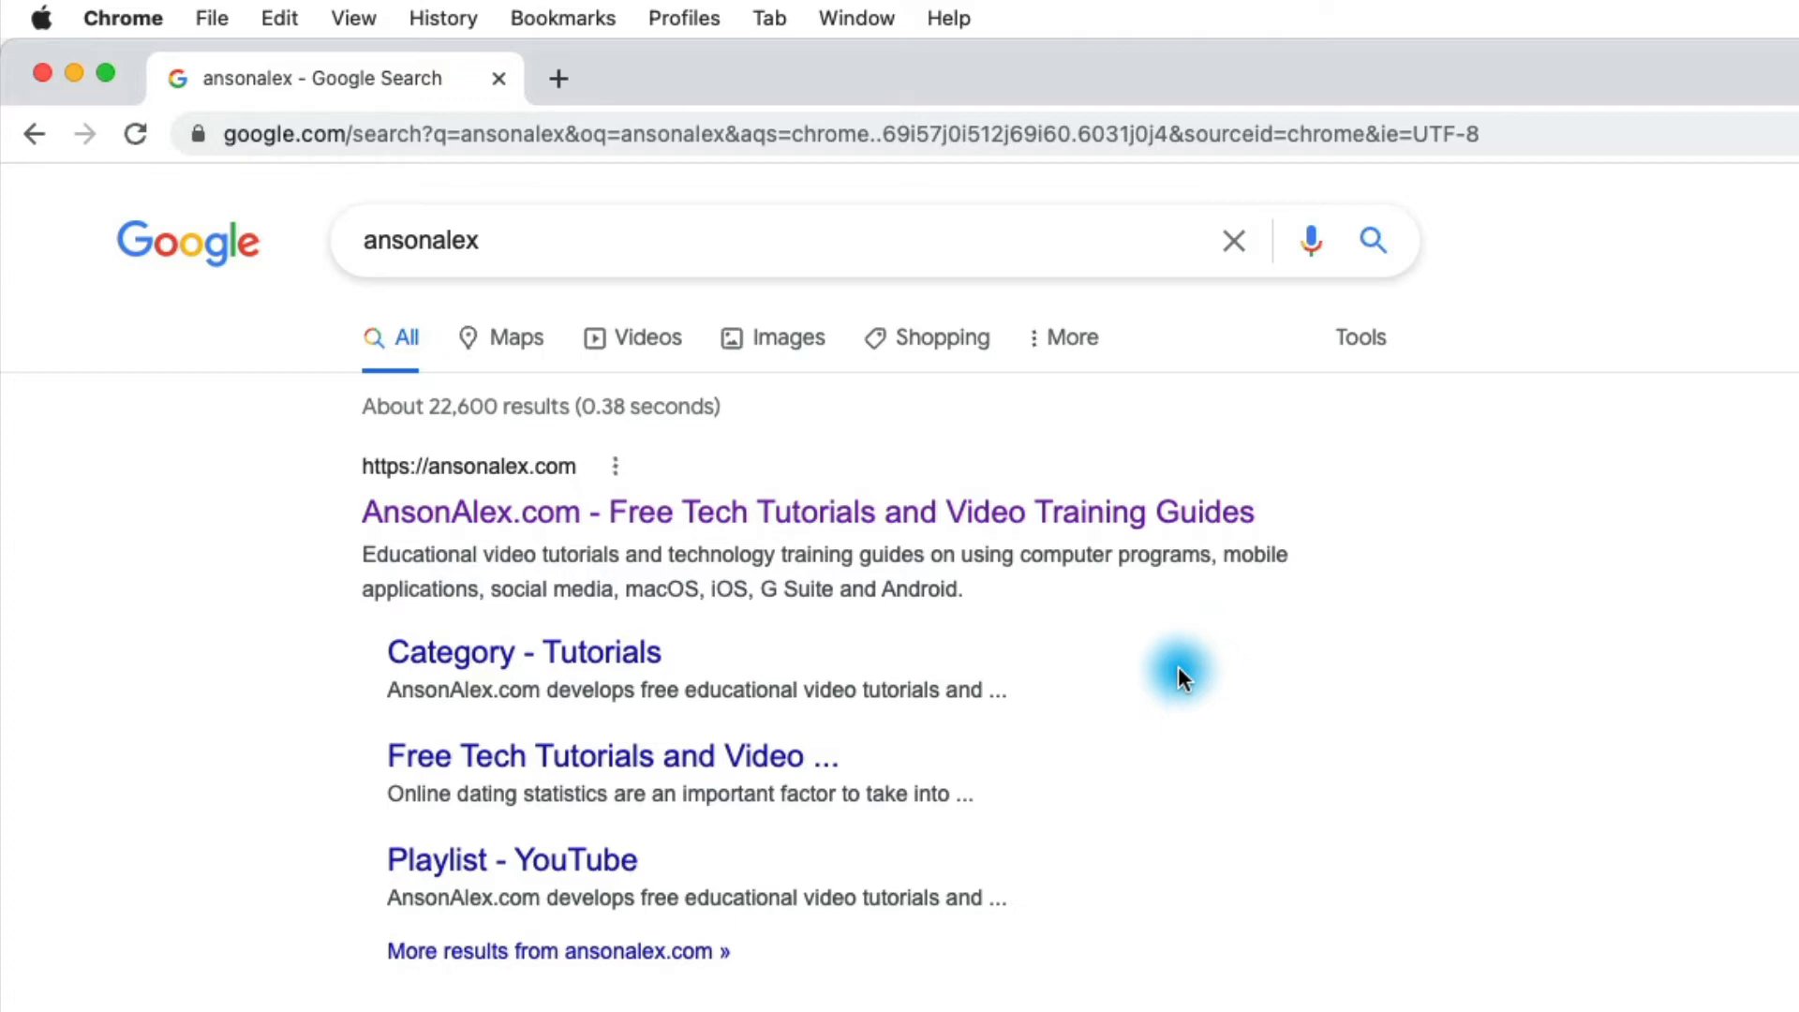
- Edit the results page address to show 'ansonalex' suggestions, including AnsonAlex.com
left_click(803, 134)
type("ansonalex")
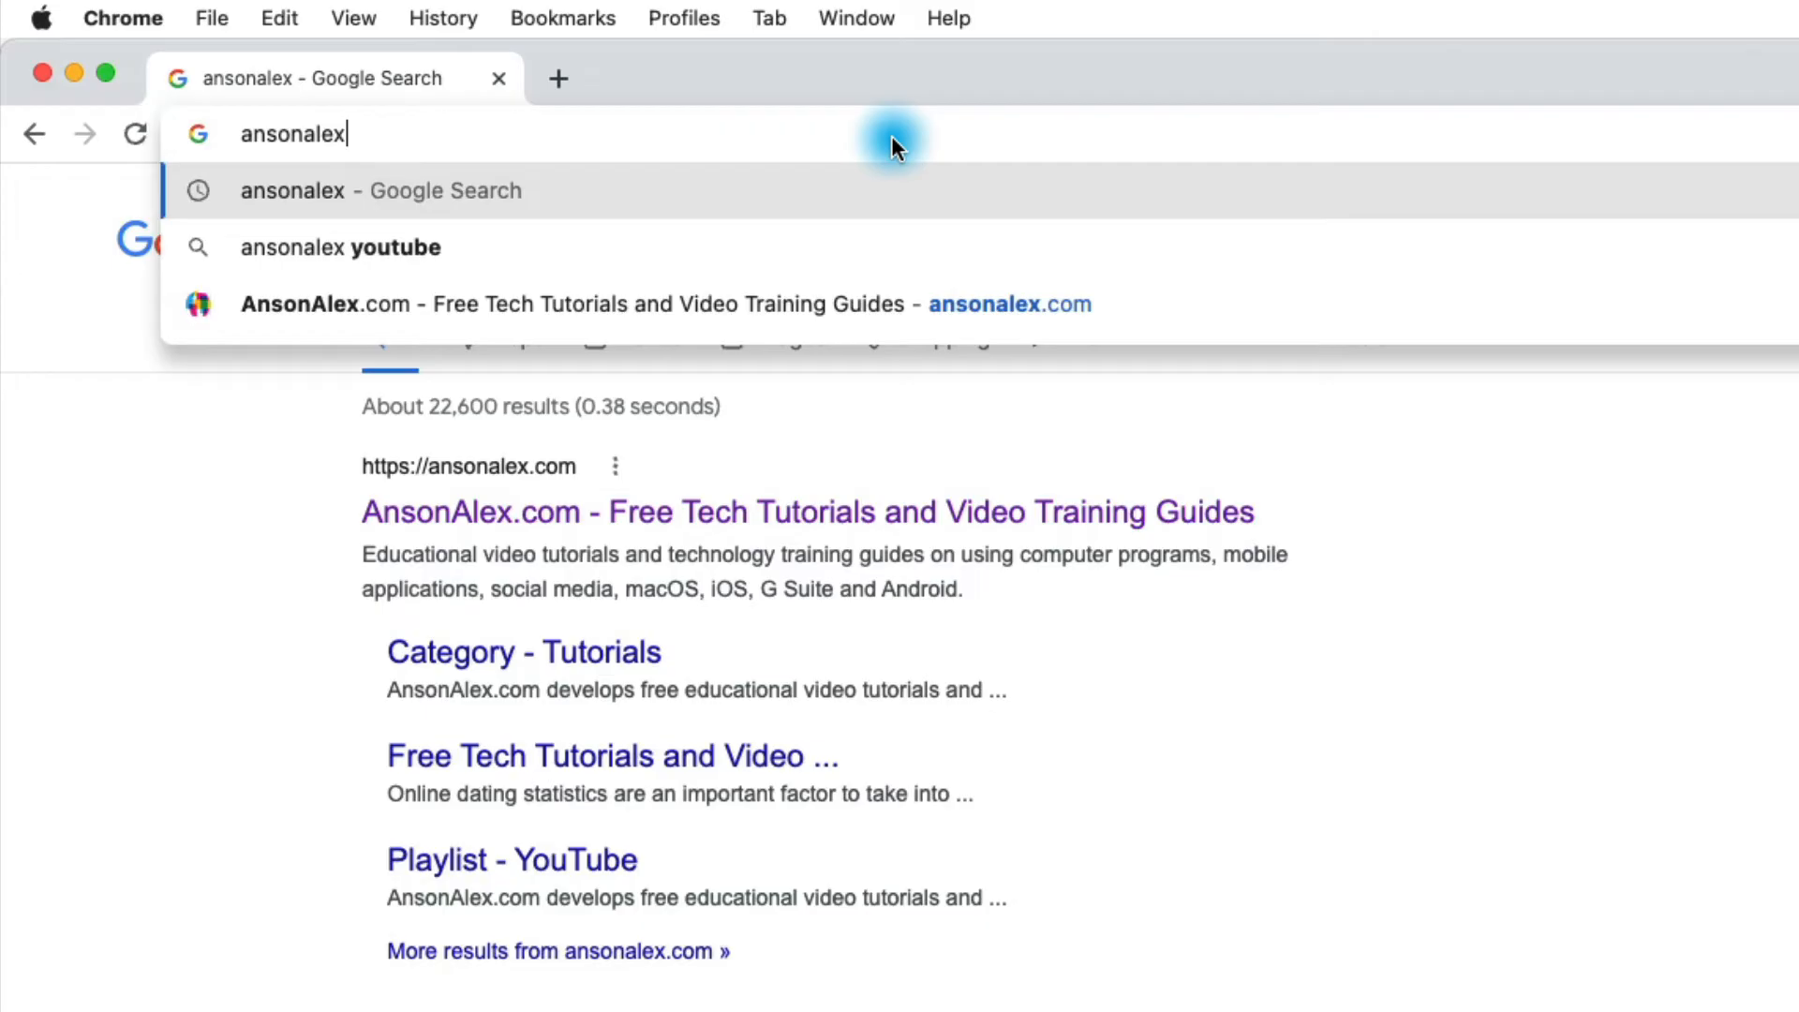
mouse_move(941, 317)
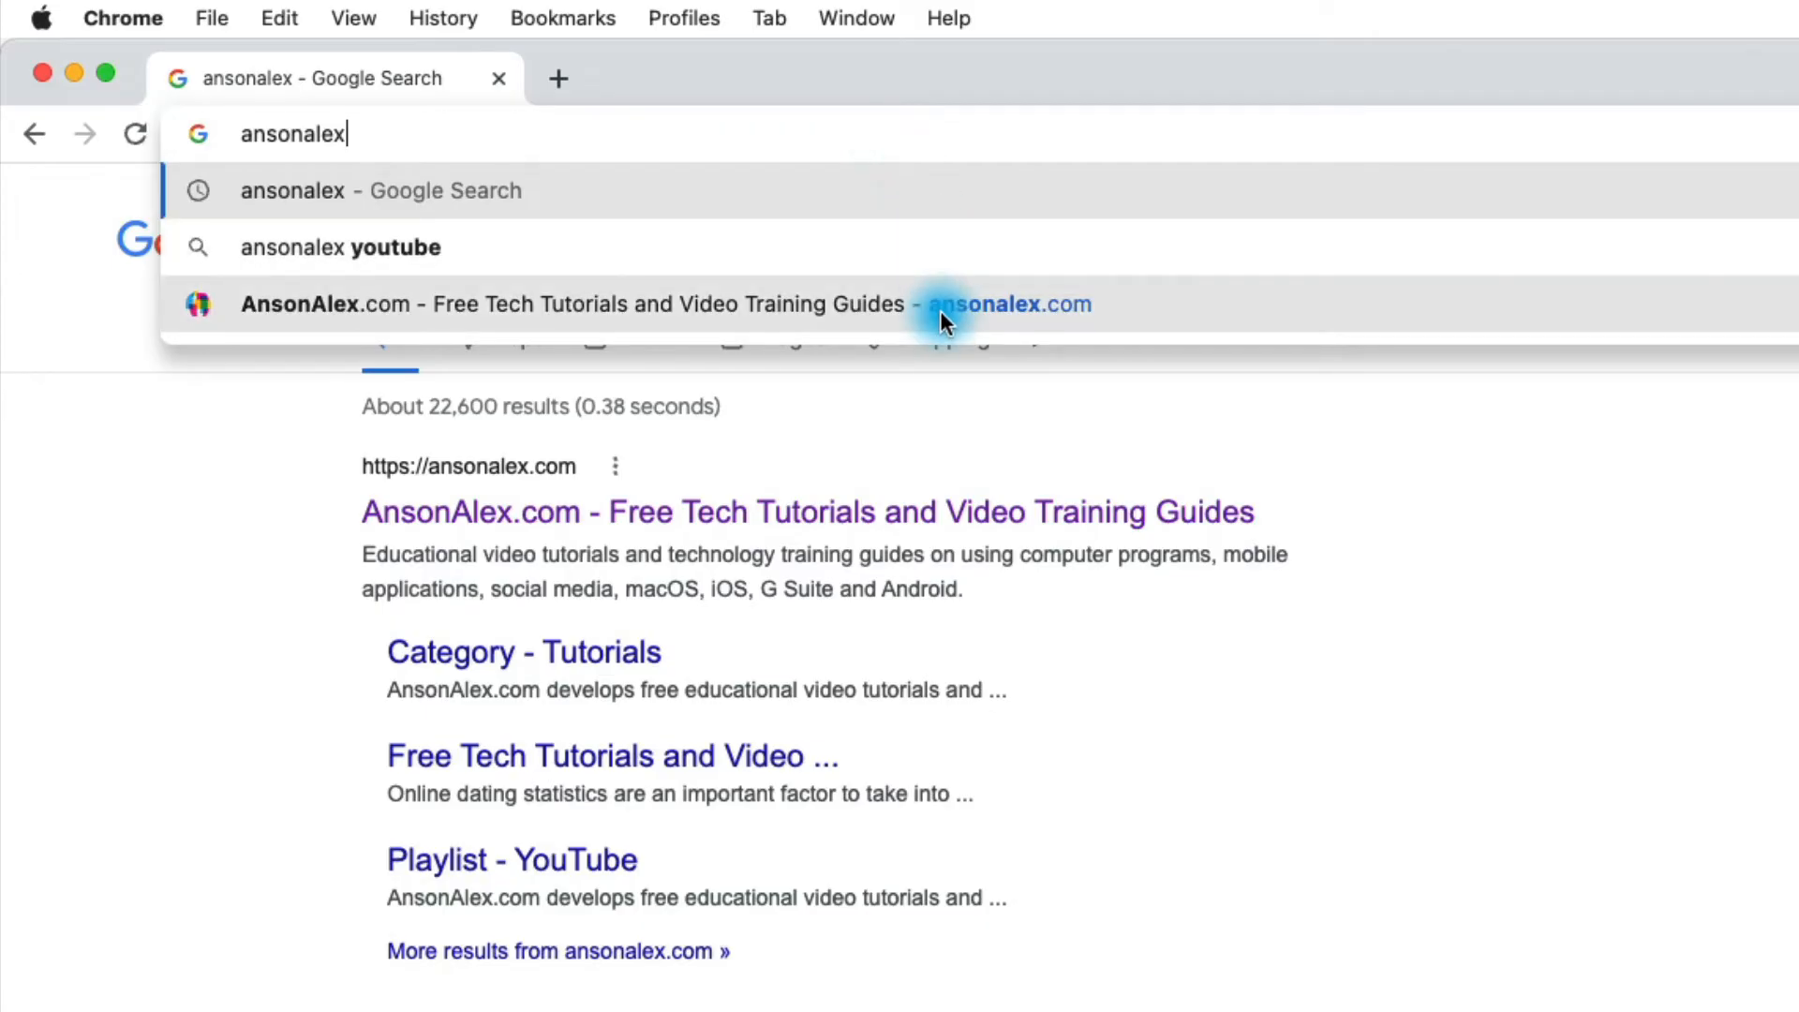
mouse_move(791, 172)
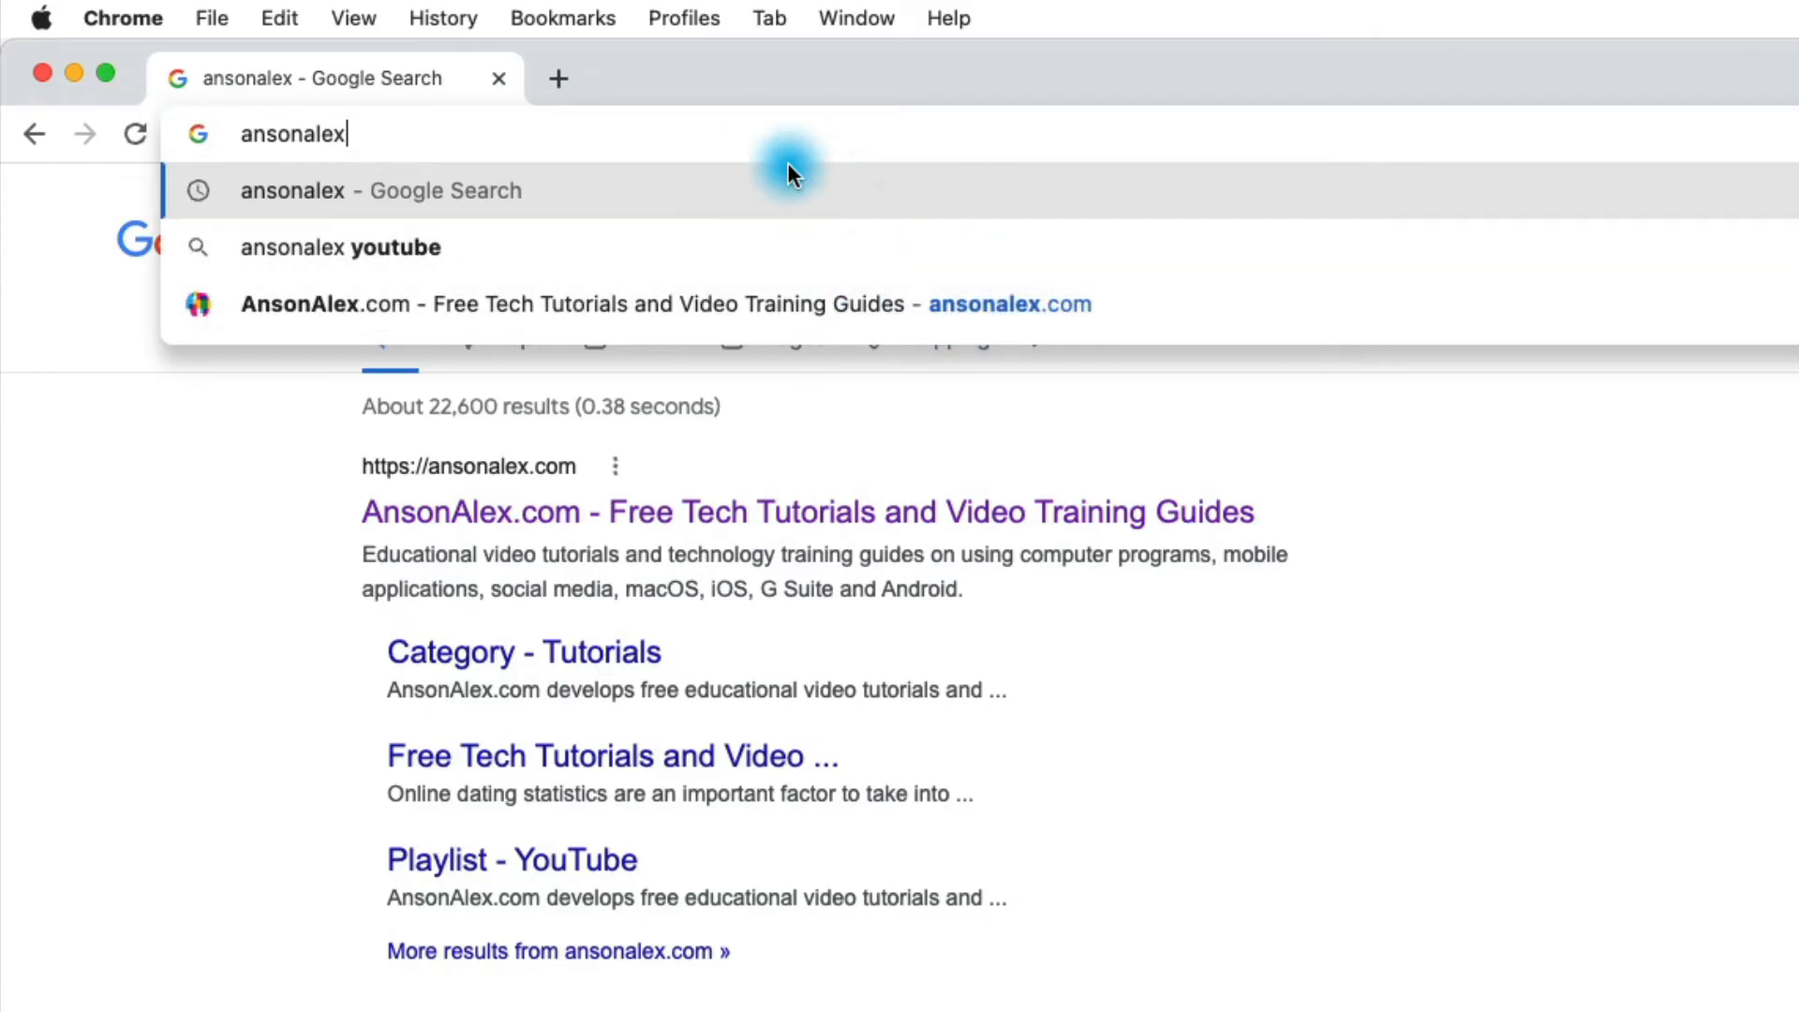
mouse_move(688, 330)
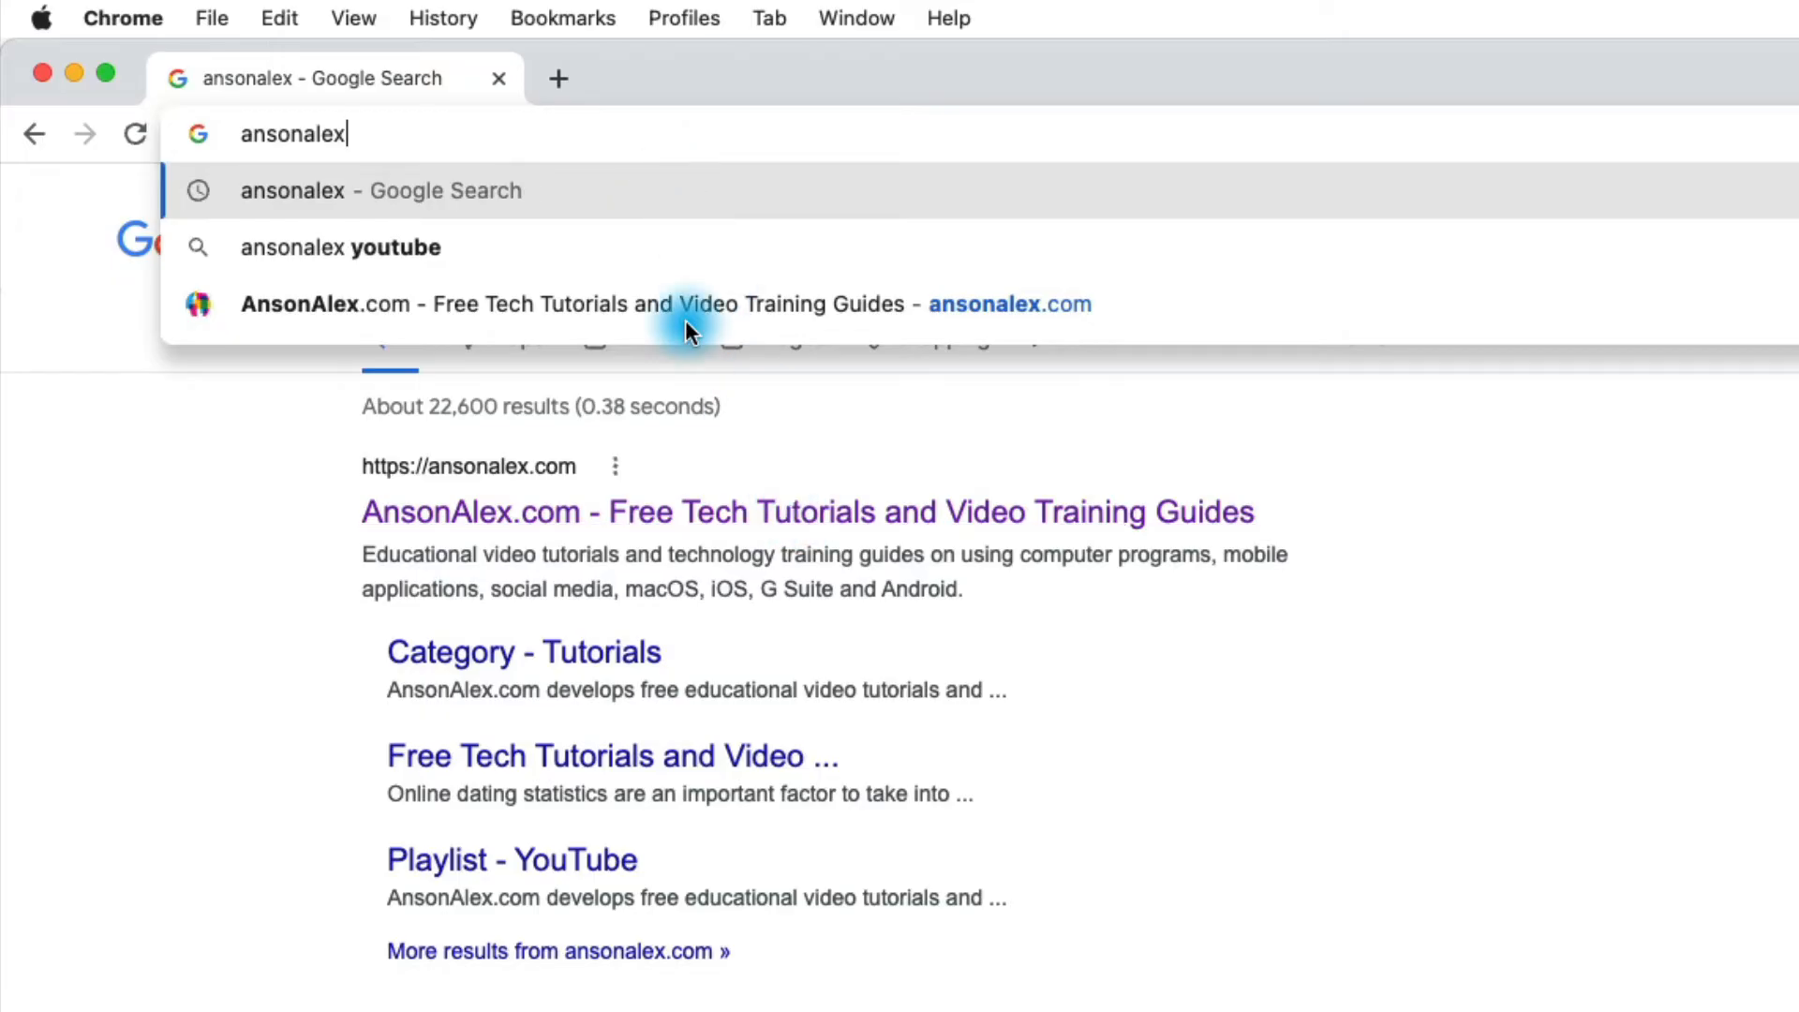
mouse_move(637, 308)
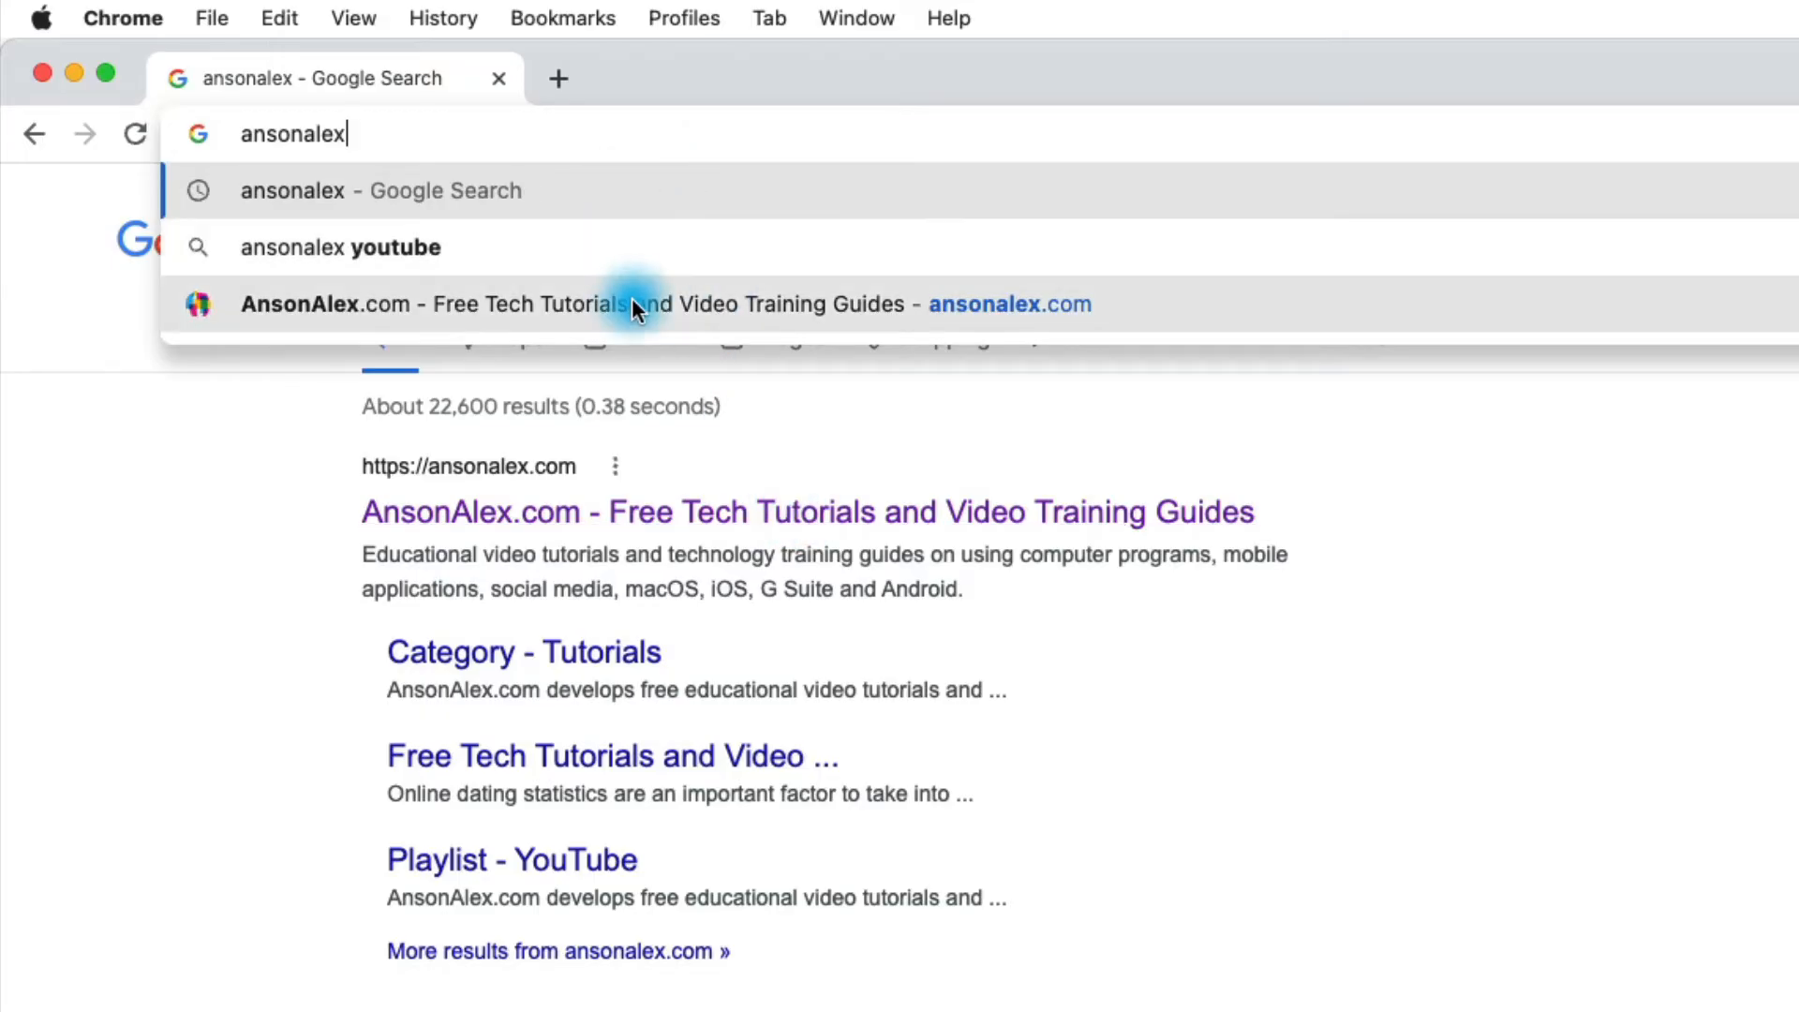
mouse_move(631, 189)
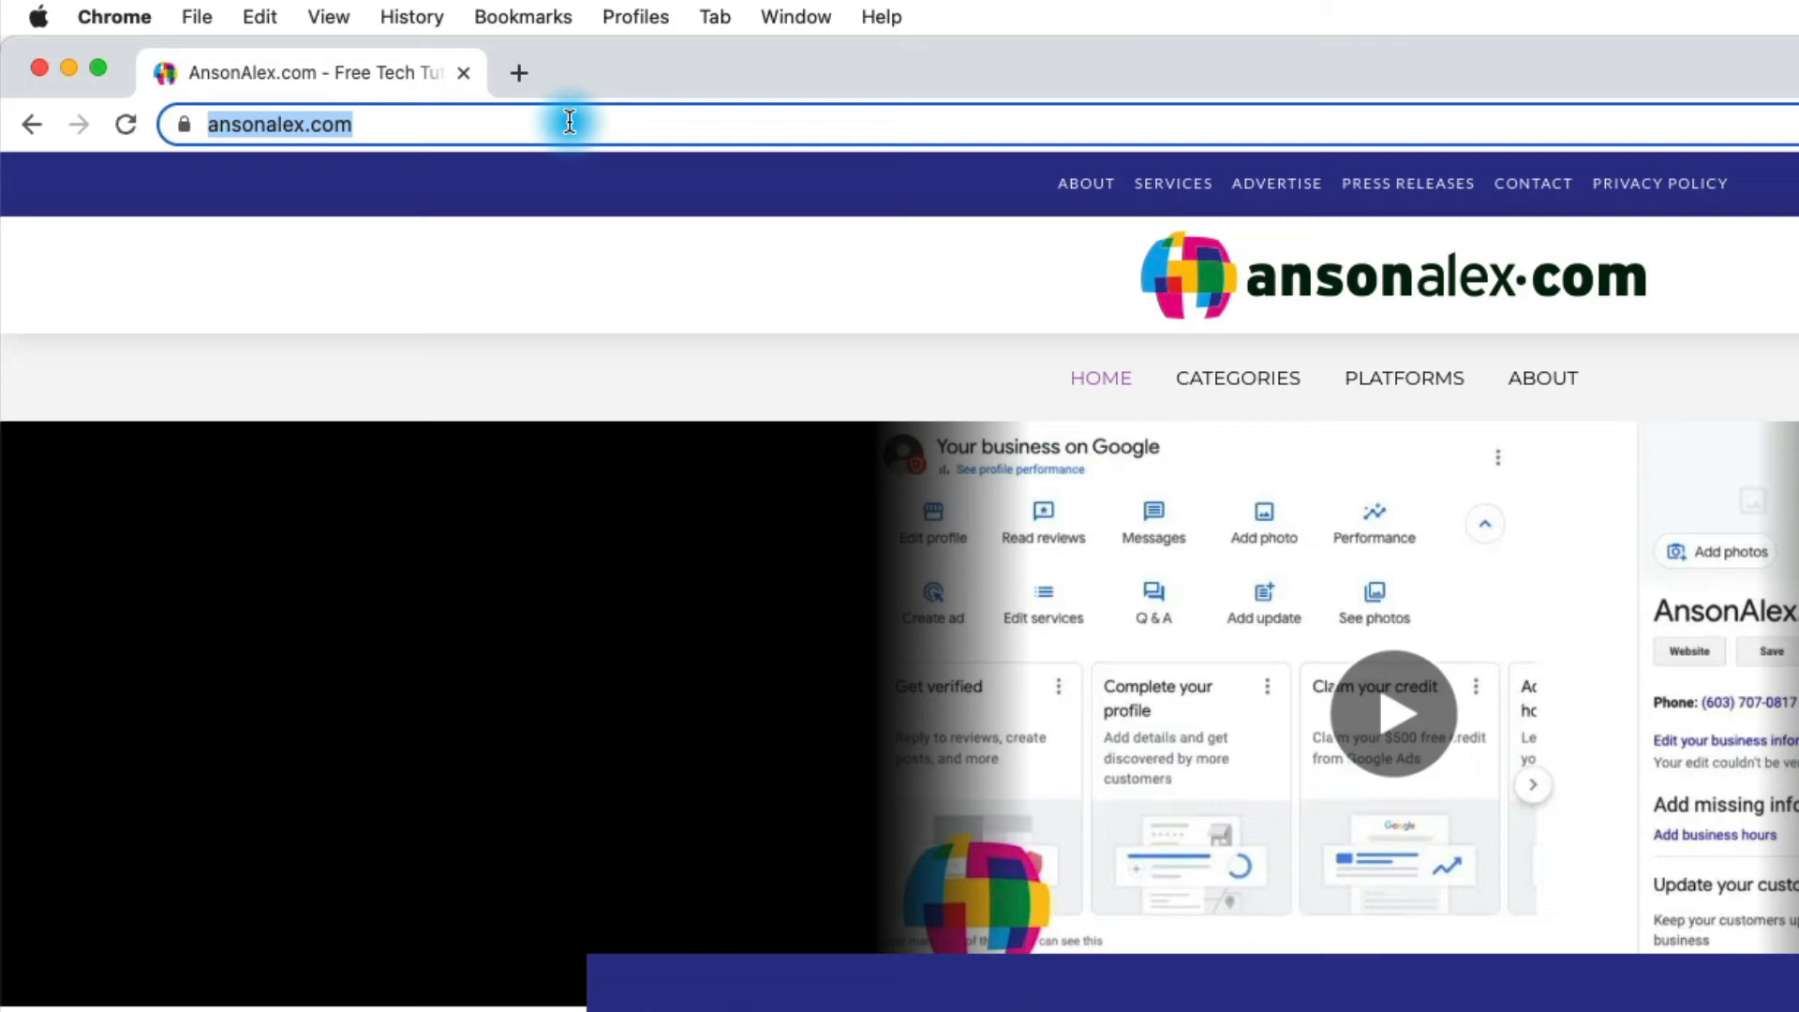
- Search 'wikipedia', open the Wikipedia result, and show Wikipedia in a second tab
type("wikipedia")
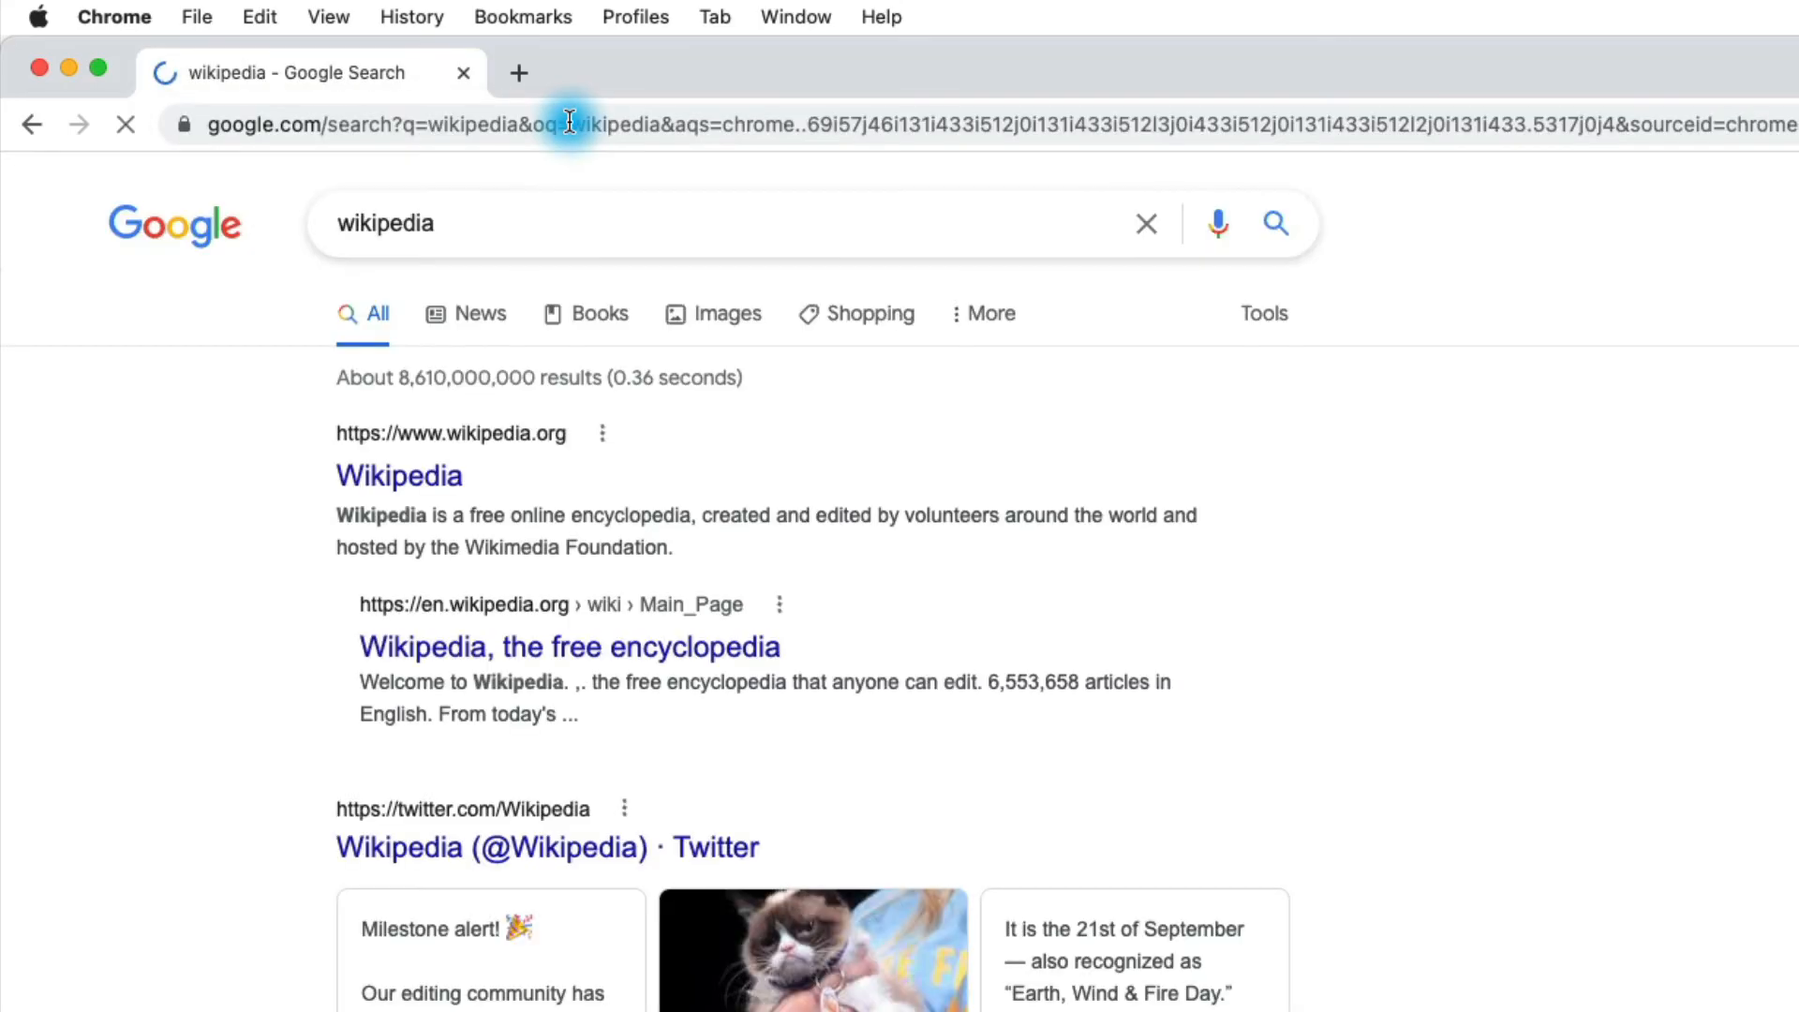
left_click(399, 475)
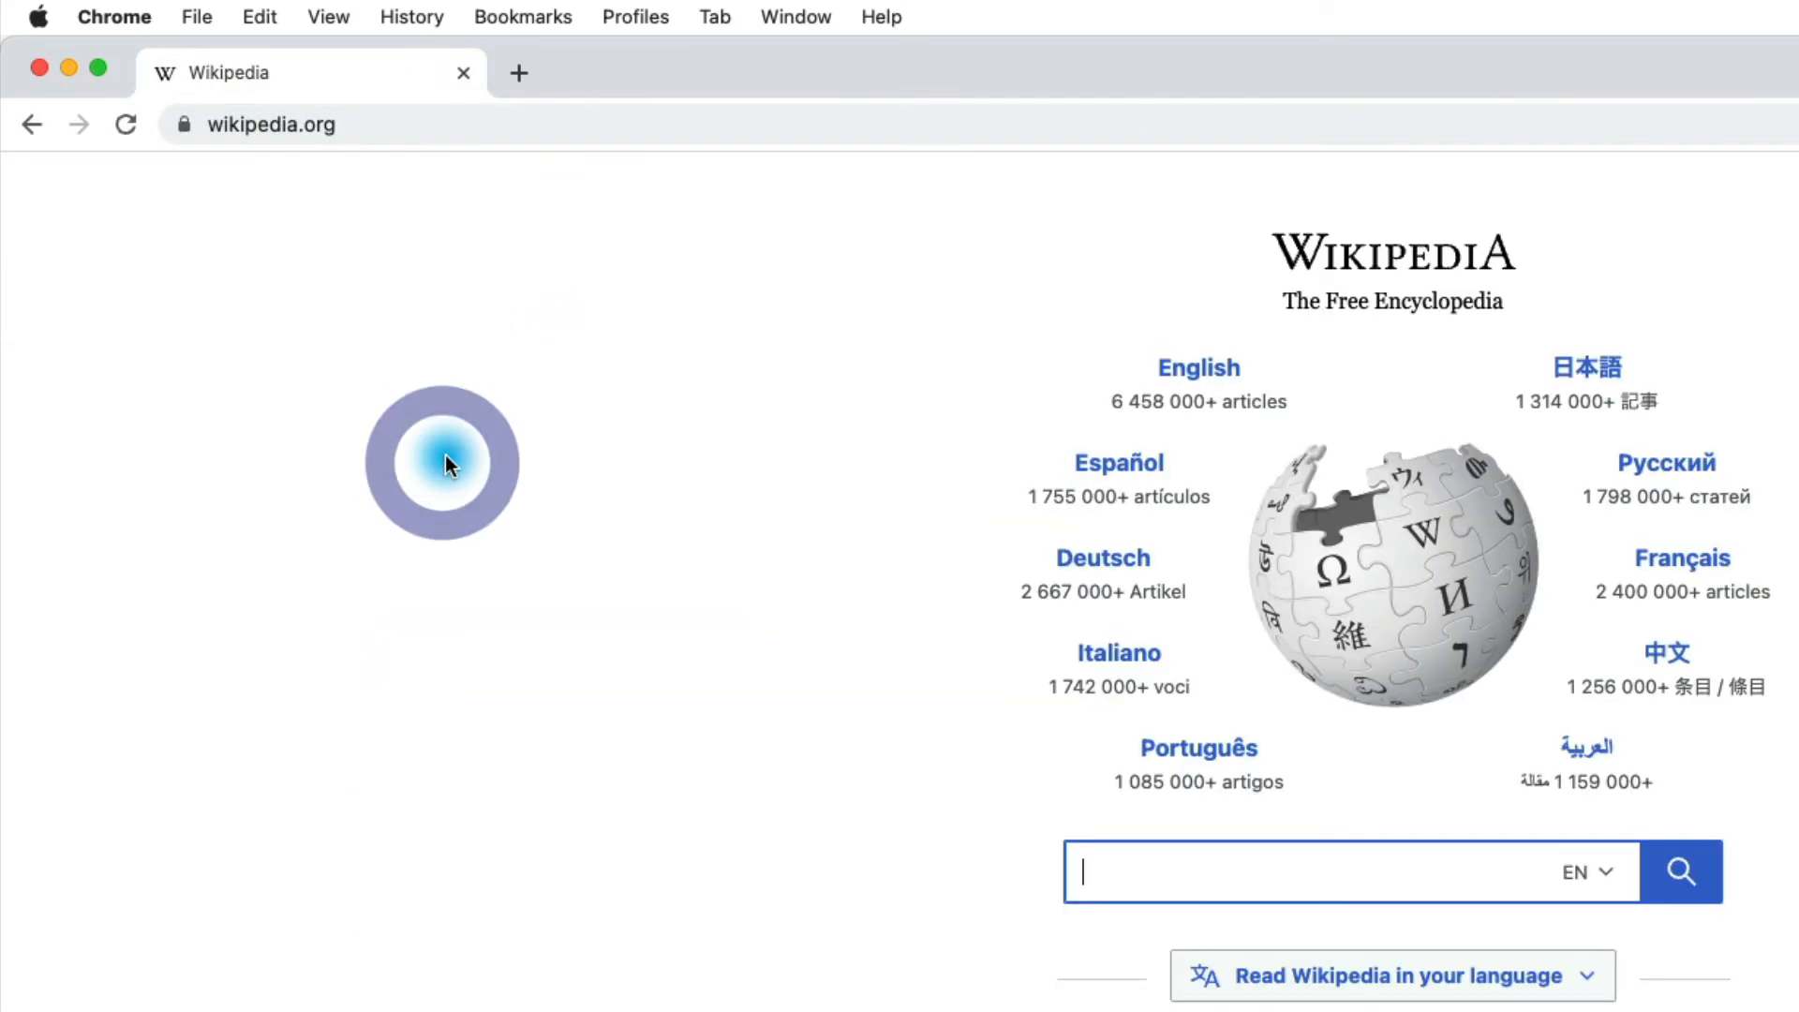
left_click(518, 72)
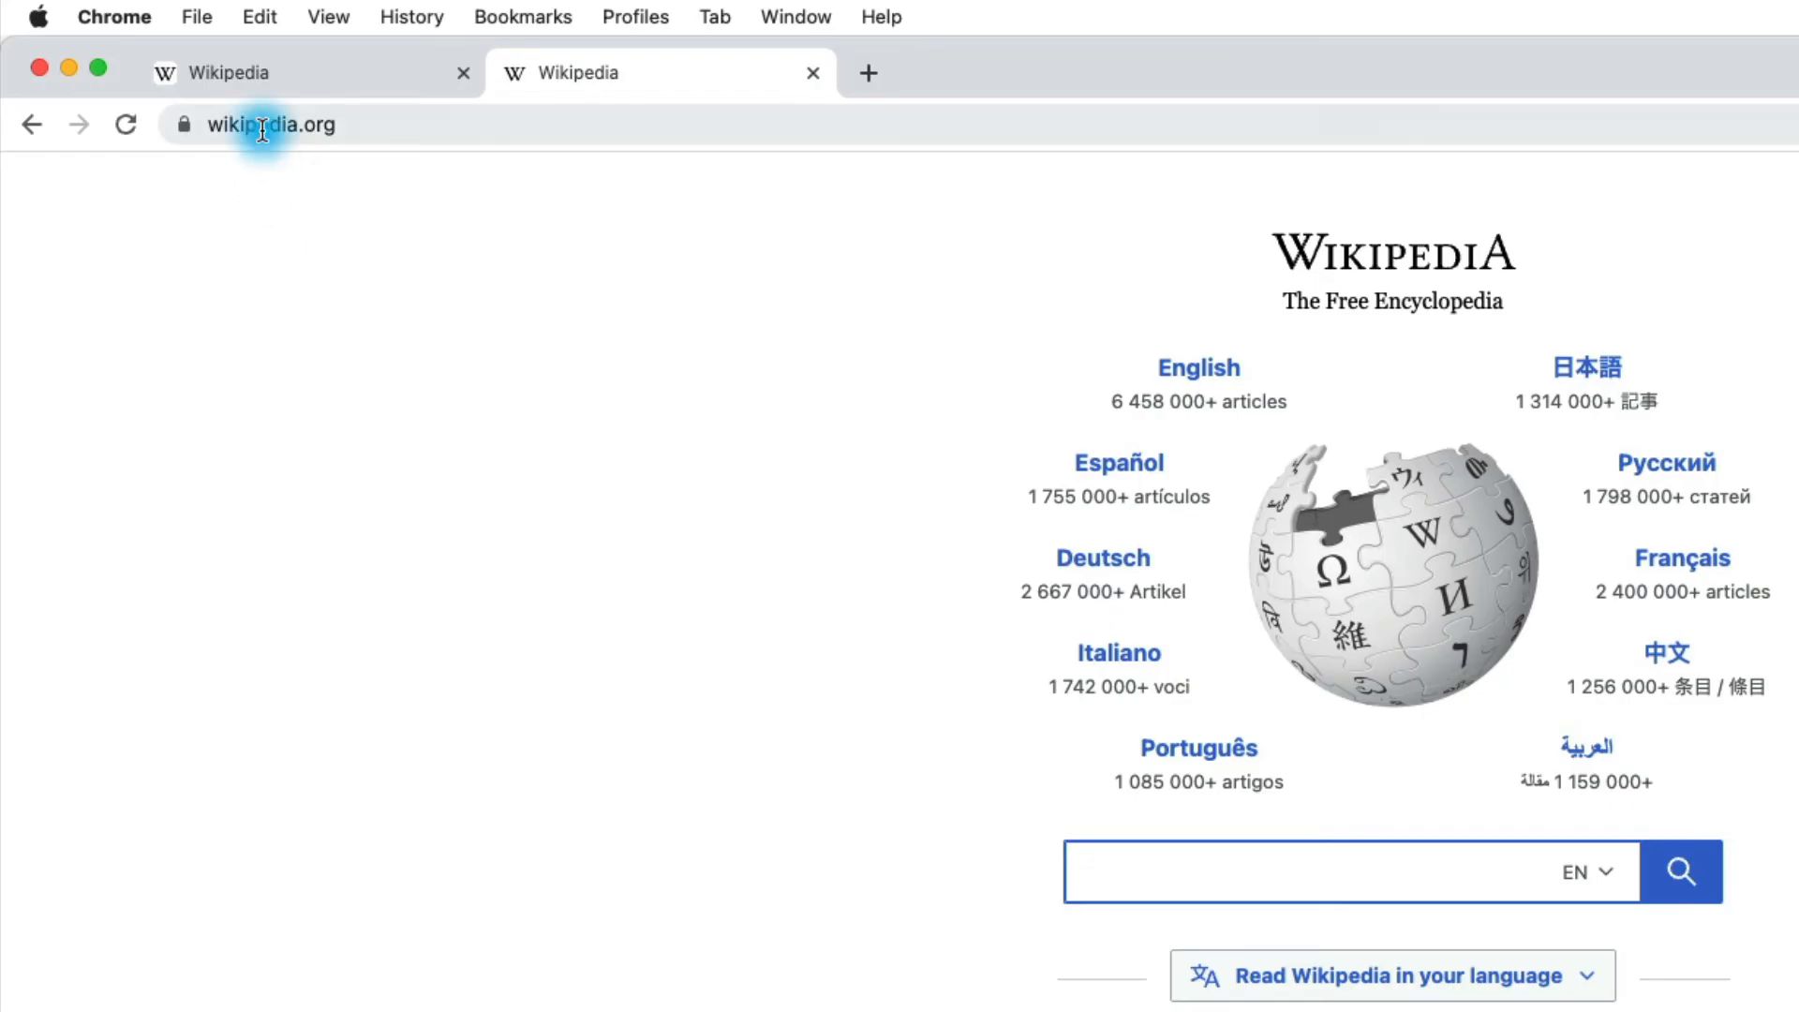
- Search 'anson alexander' to reach ansonalex.com, then open a new Google tab
left_click(271, 123)
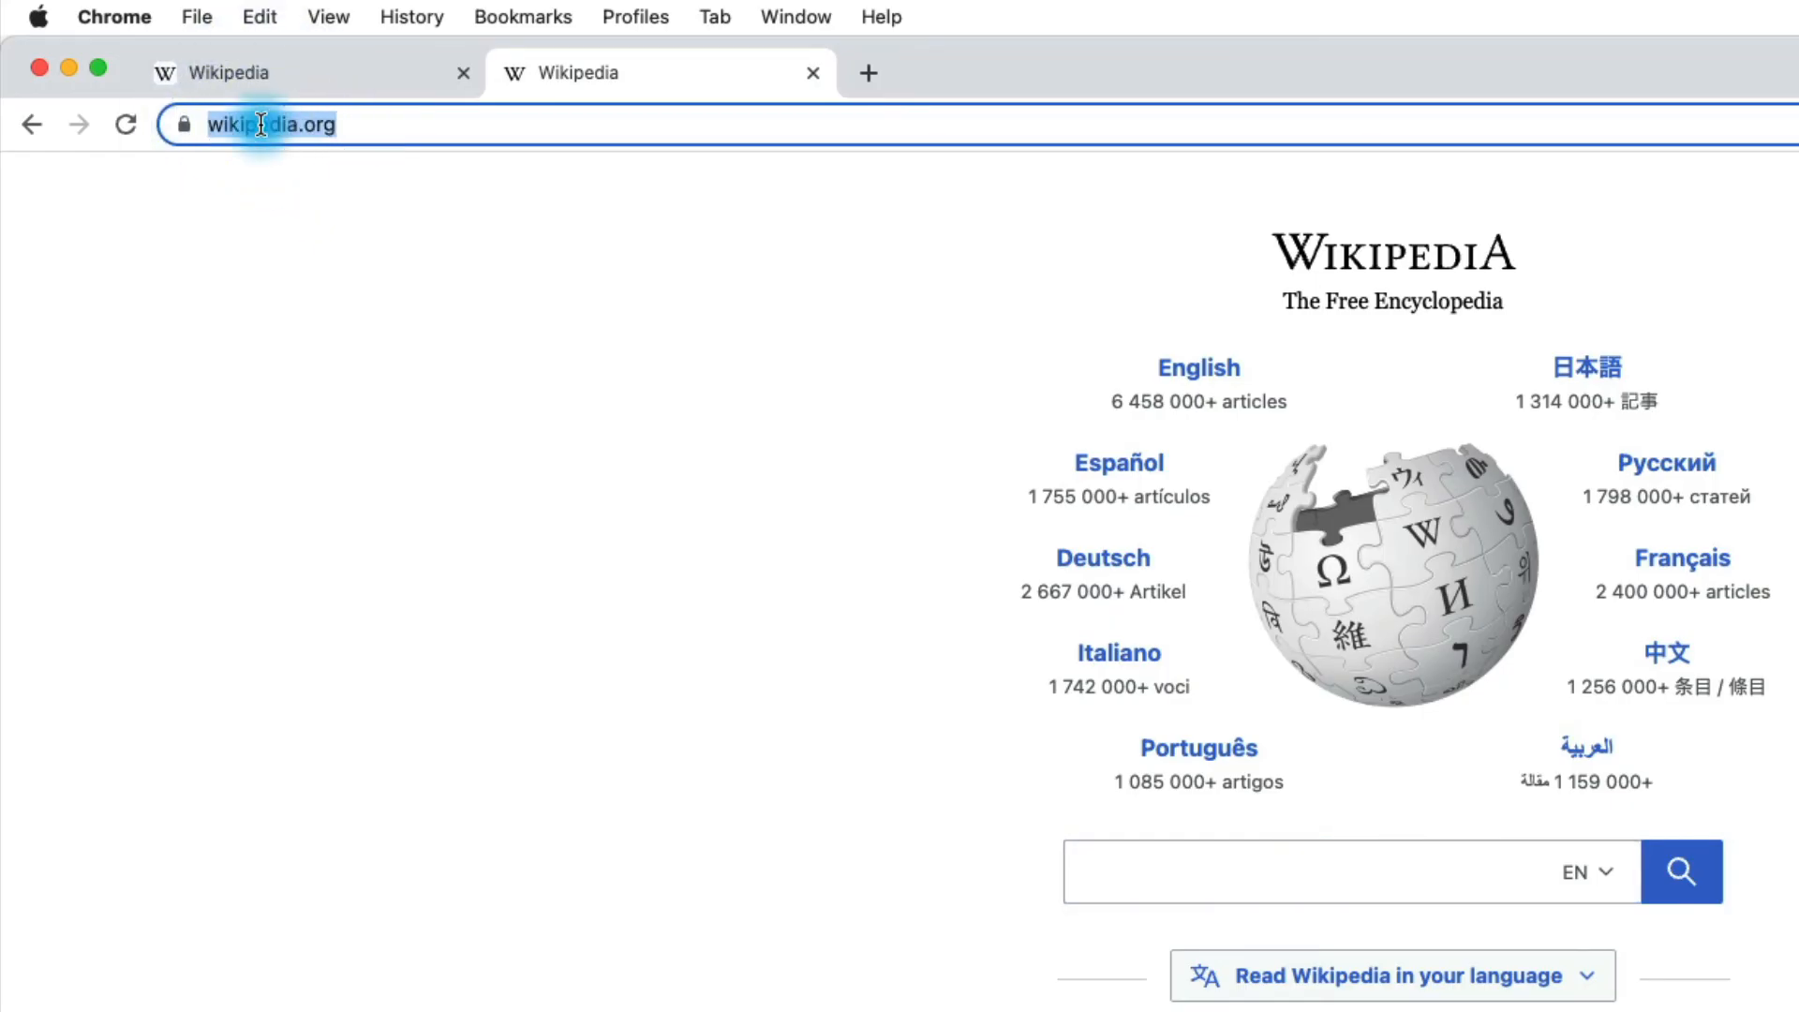
type("anson alexander")
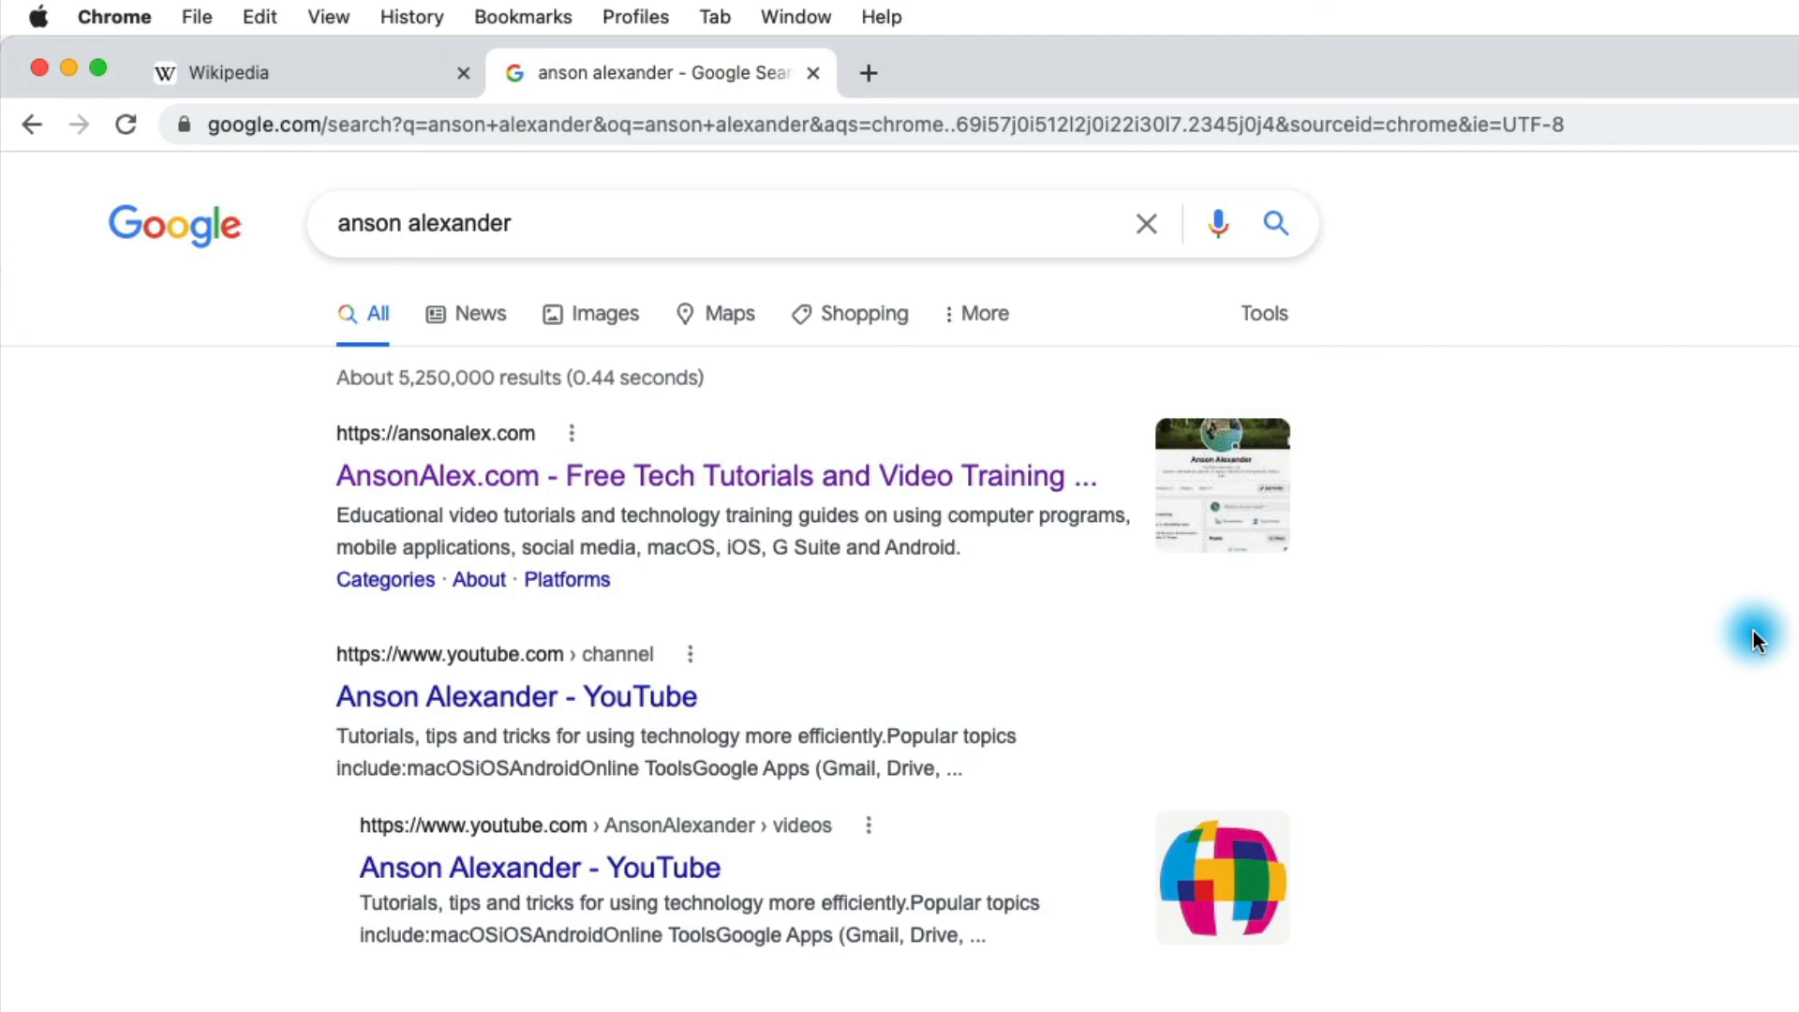
left_click(1365, 124)
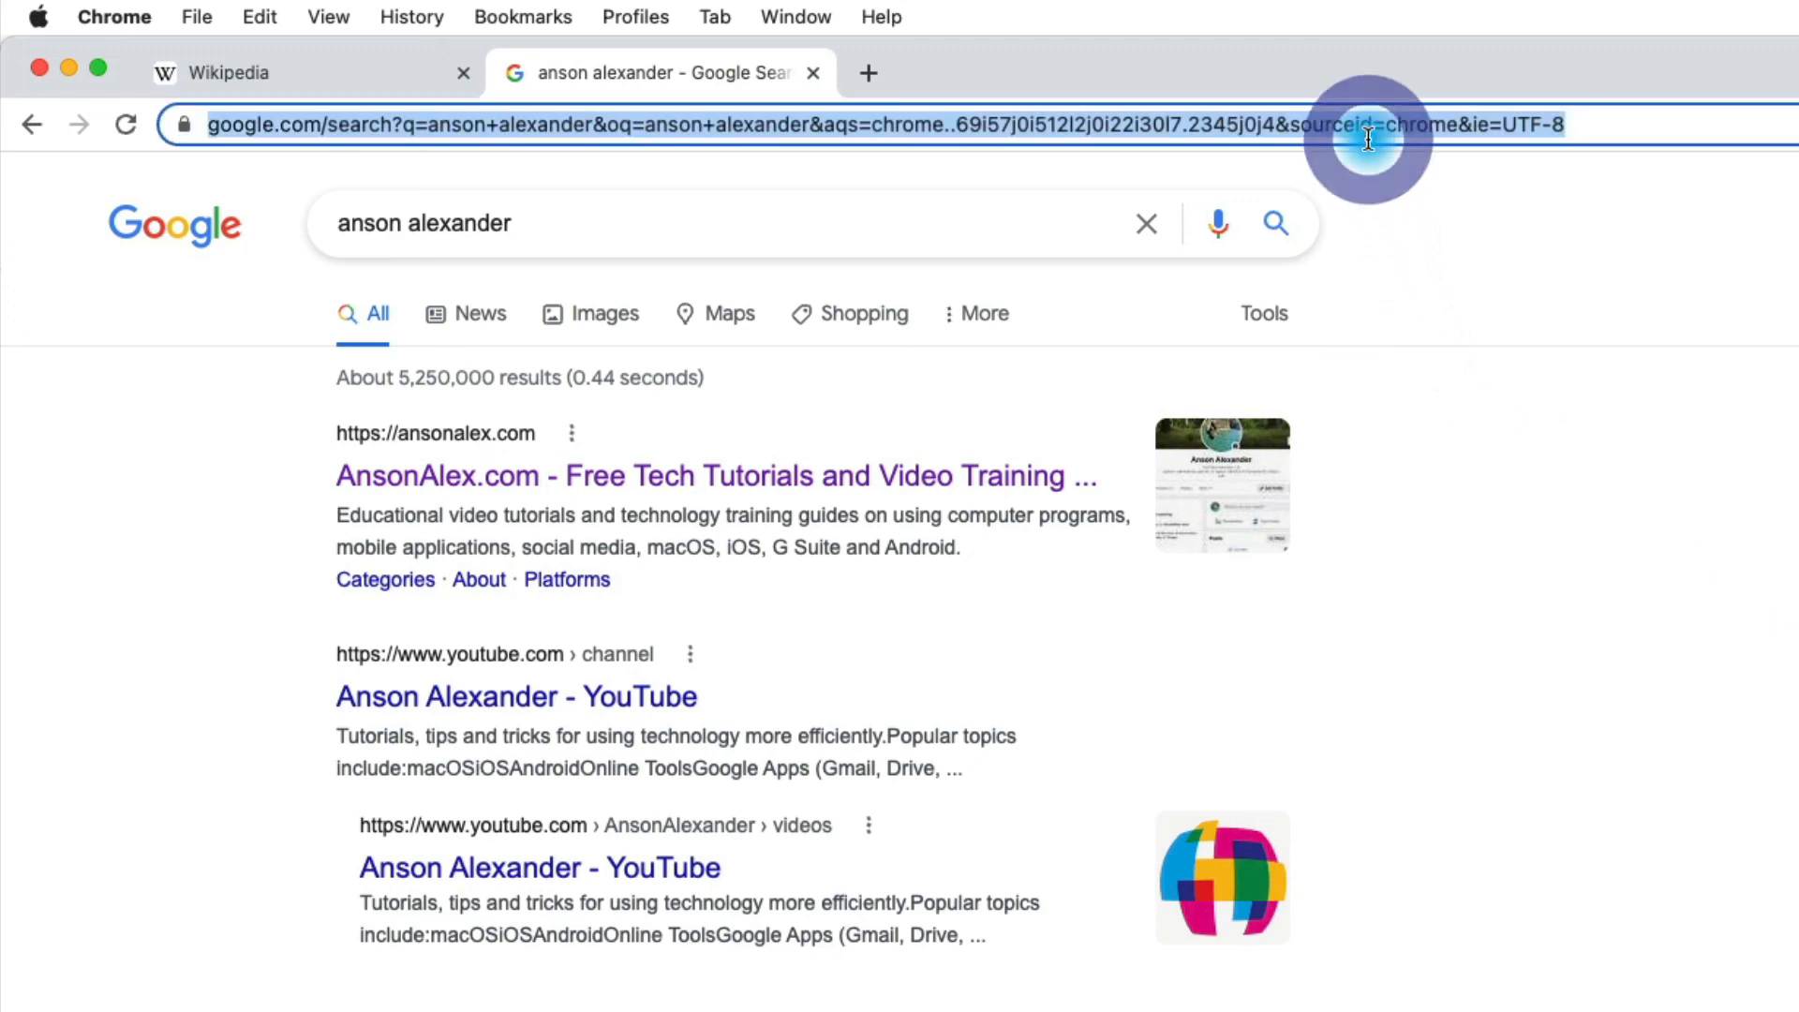
left_click(715, 475)
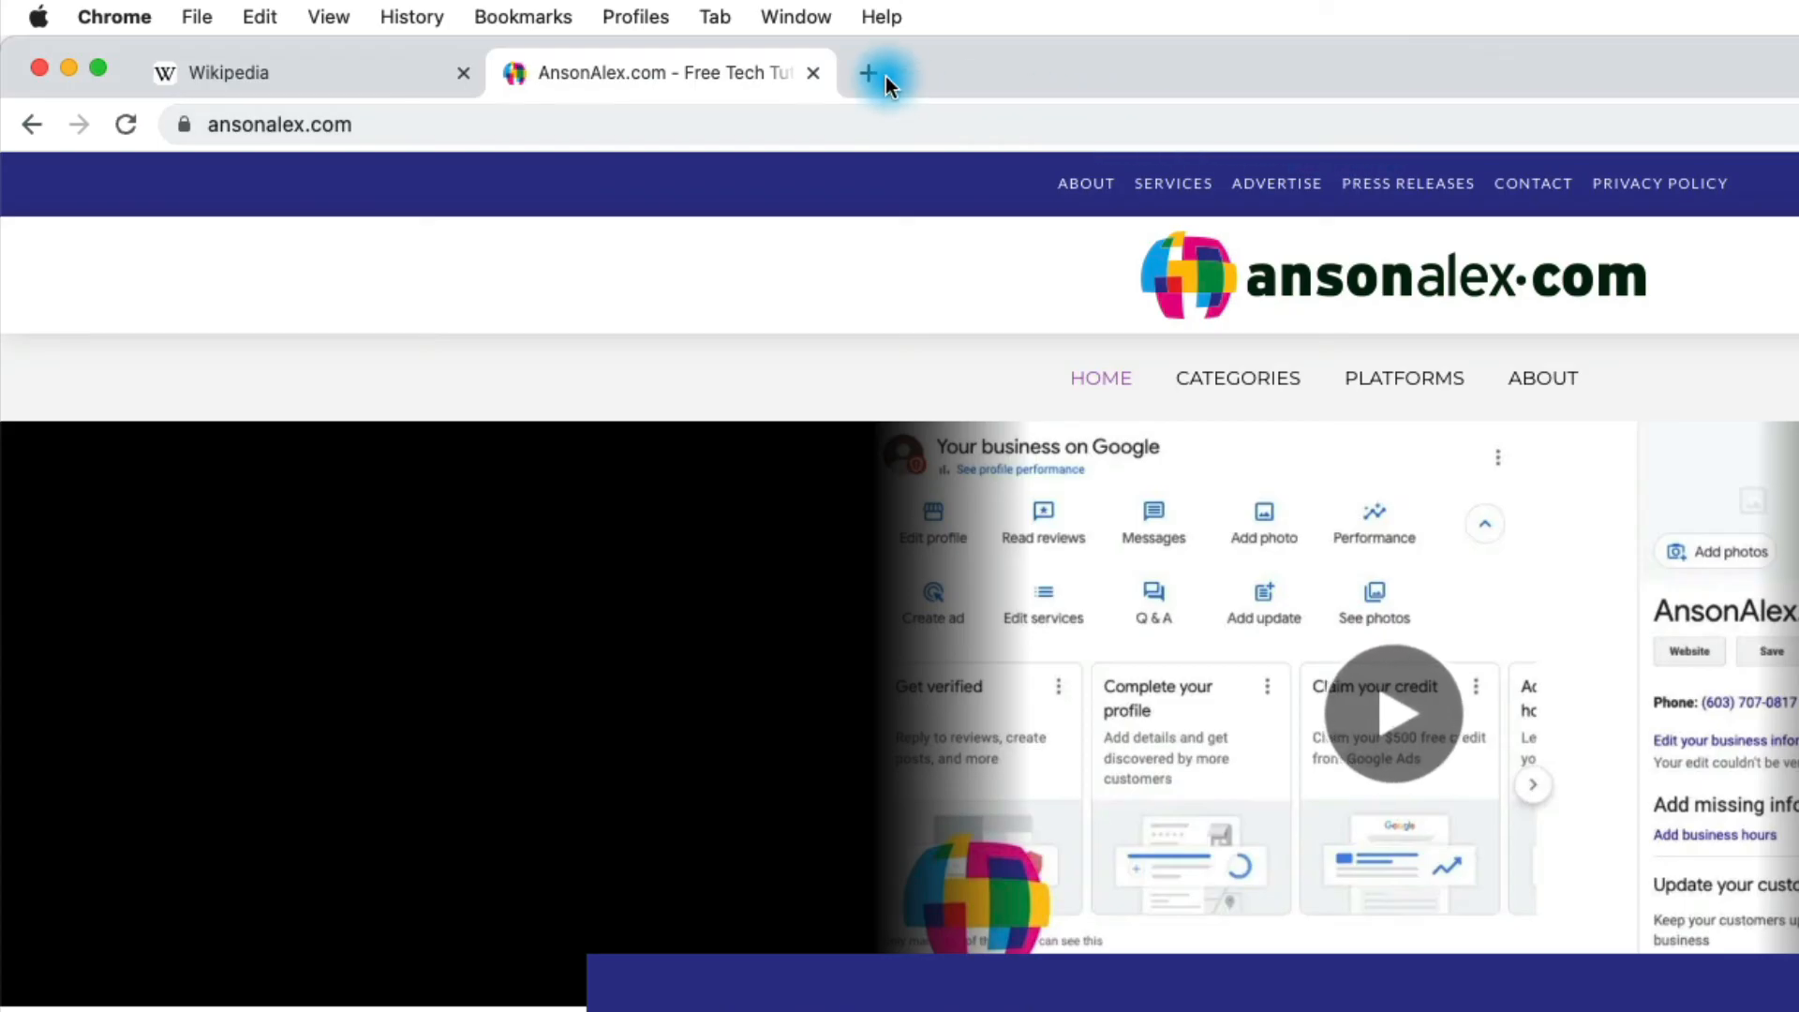
left_click(869, 72)
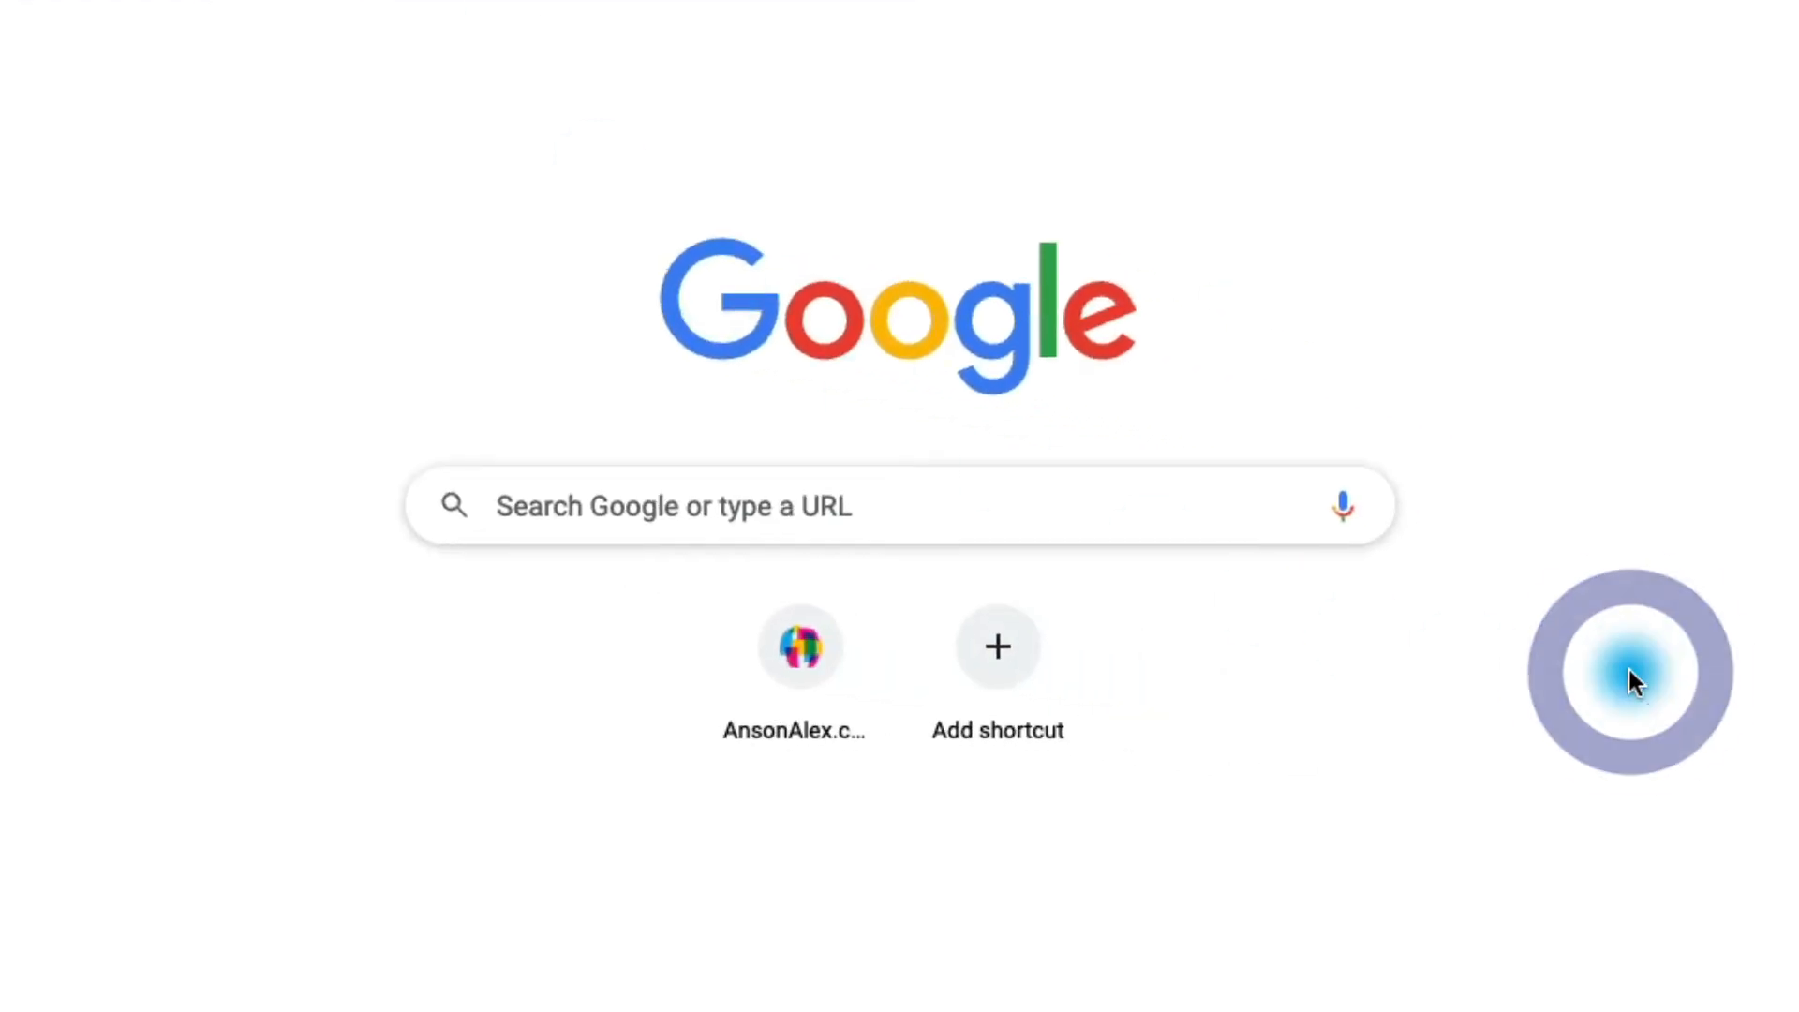